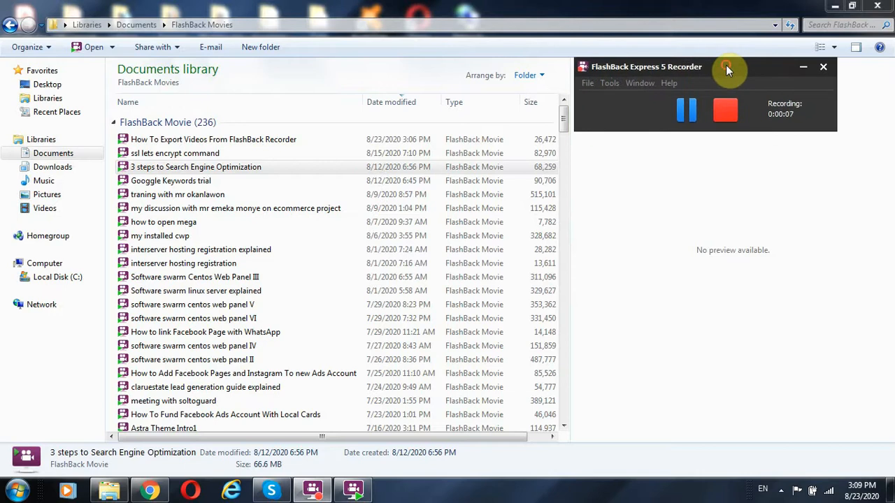
{"action": "mouse_move", "coordinate": [805, 143]}
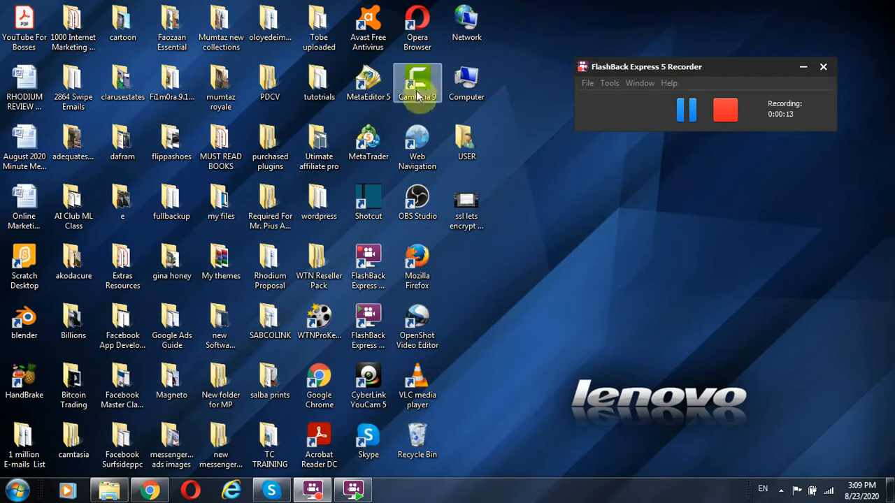
{"action": "mouse_move", "coordinate": [693, 67]}
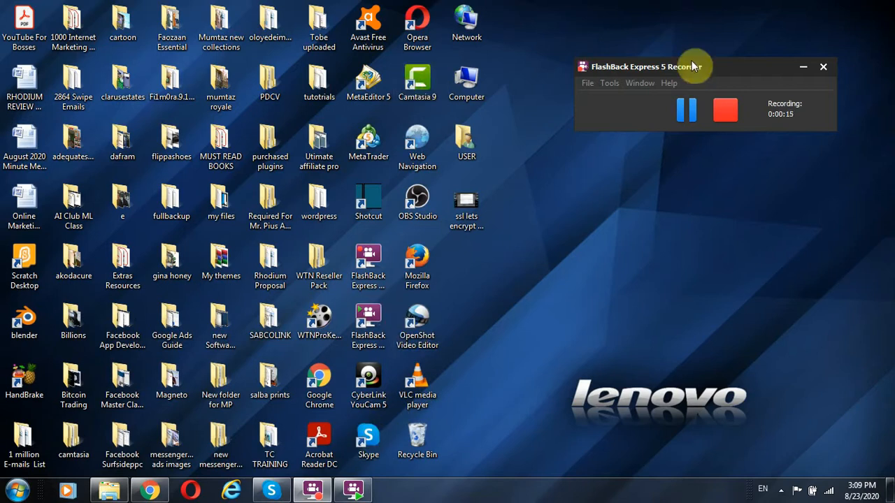
{"action": "mouse_move", "coordinate": [375, 392]}
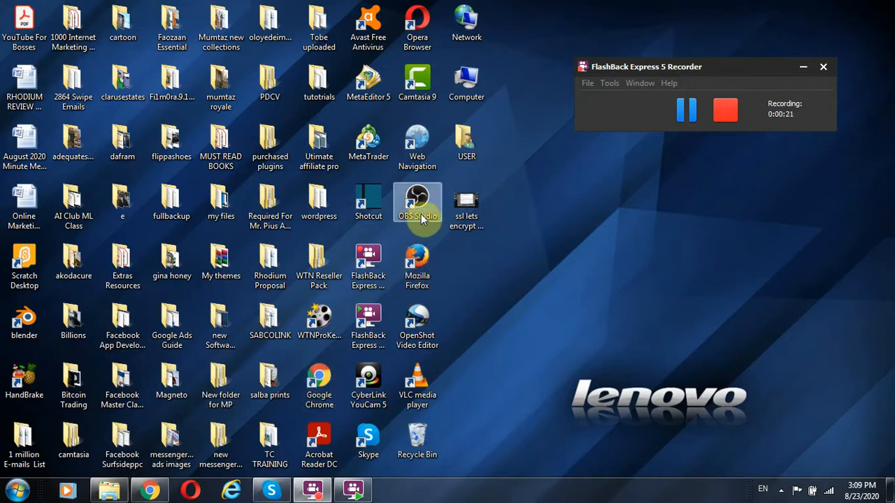
{"action": "mouse_move", "coordinate": [182, 489]}
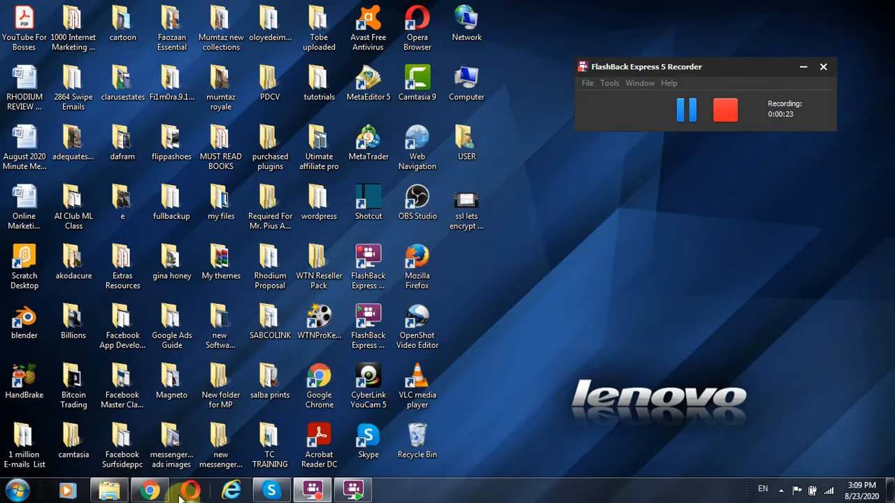
{"action": "mouse_move", "coordinate": [352, 490]}
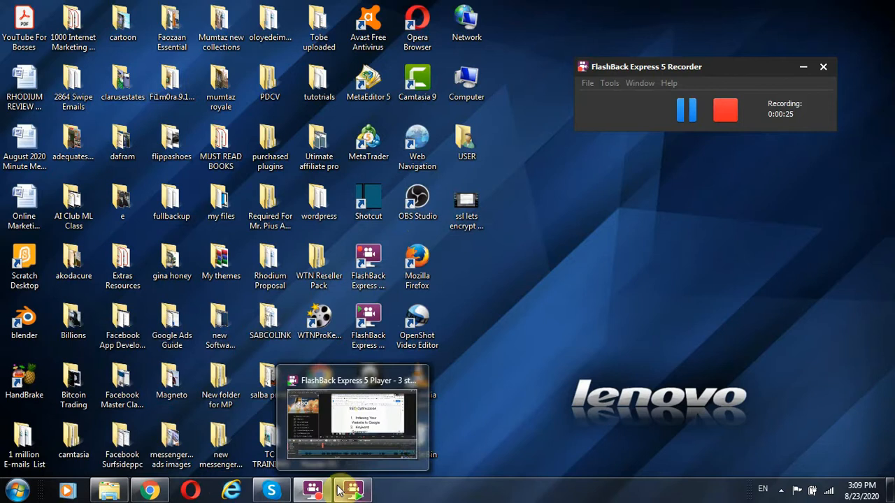
Restore the FlashBack Movies library from the taskbar and scroll through its recordings, returning to the top.
{"action": "left_click", "coordinate": [351, 489]}
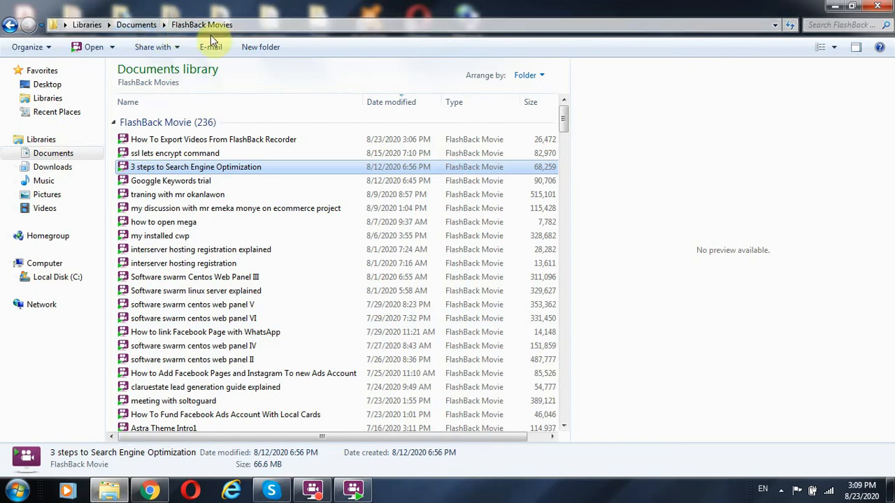
{"action": "mouse_move", "coordinate": [218, 39]}
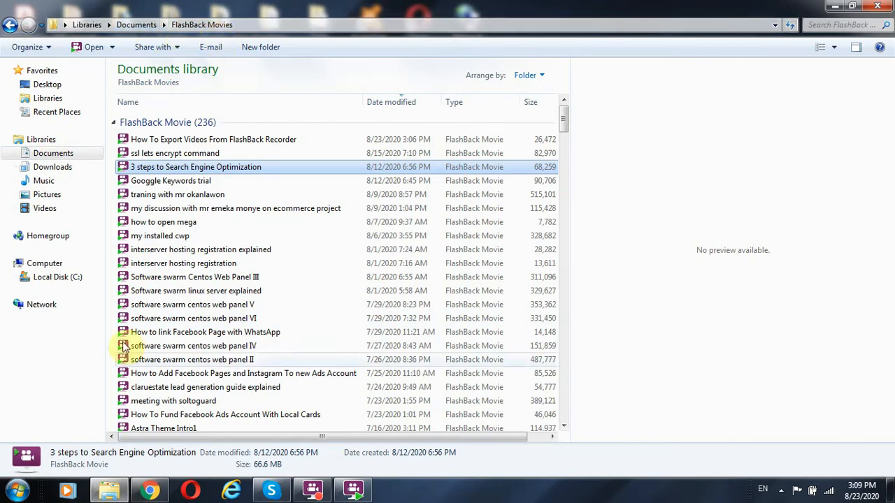
{"action": "scroll", "scroll_direction": "down", "scroll_amount": 3}
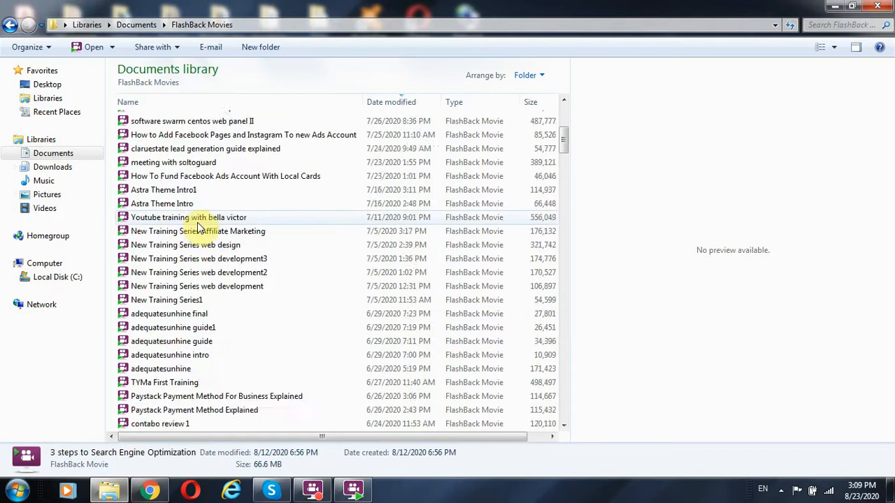
{"action": "scroll", "scroll_direction": "down", "scroll_amount": 3}
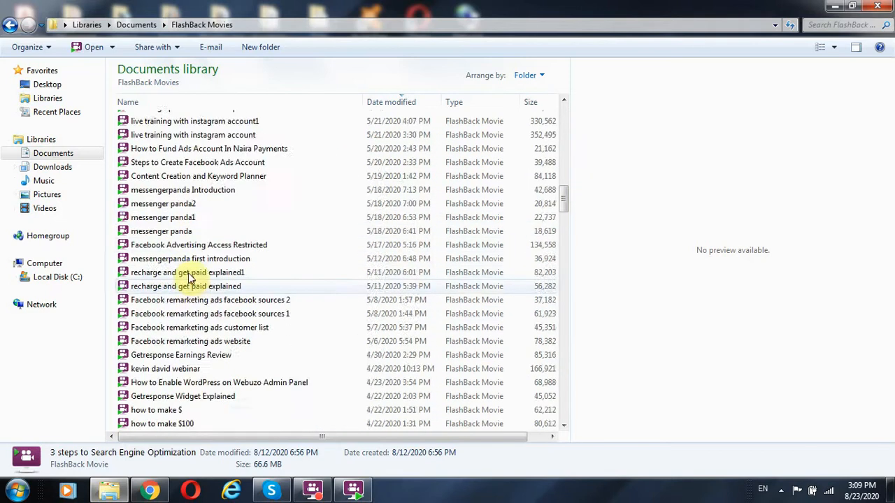
{"action": "scroll", "scroll_direction": "up", "scroll_amount": 3}
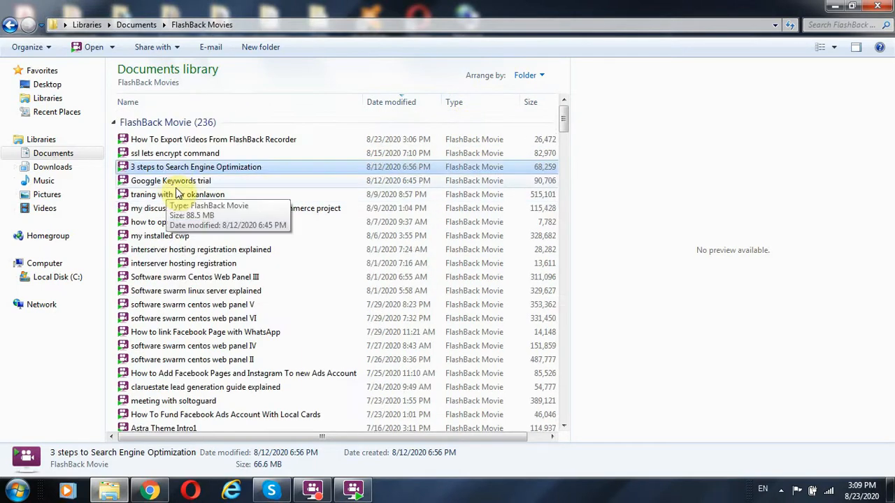
{"action": "scroll", "scroll_direction": "down", "scroll_amount": 3}
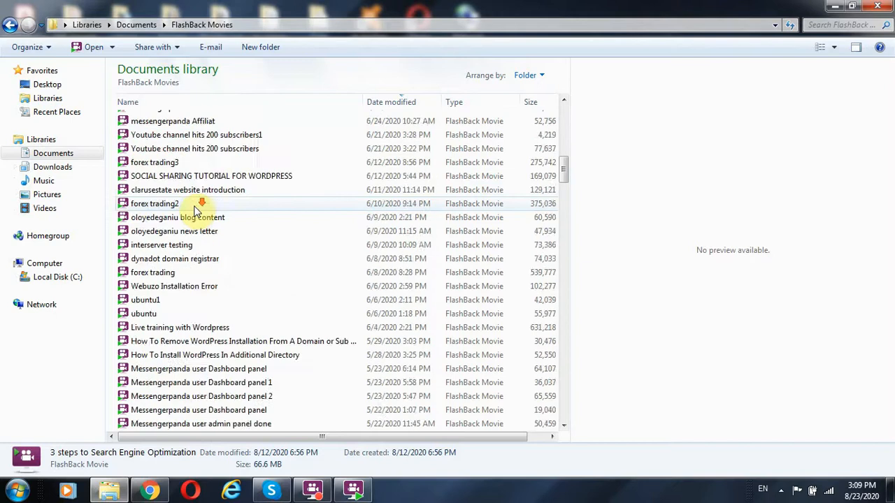
{"action": "scroll", "scroll_direction": "down", "scroll_amount": 3}
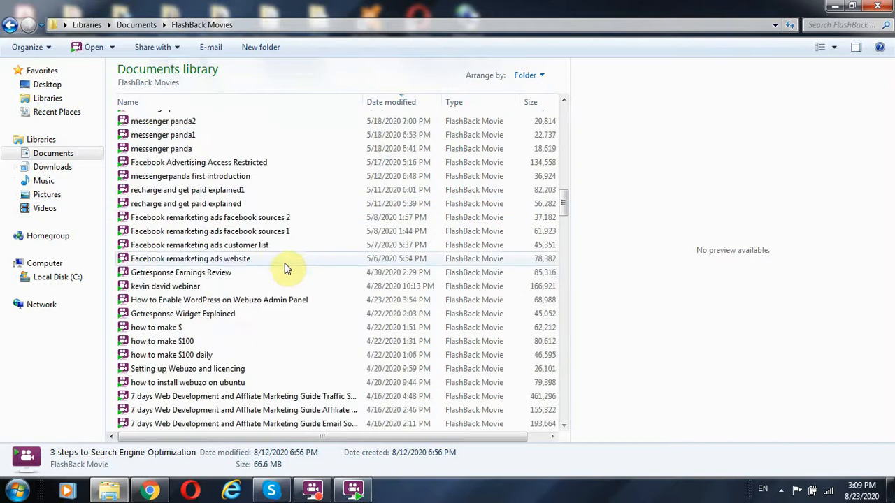
{"action": "scroll", "scroll_direction": "down", "scroll_amount": 3}
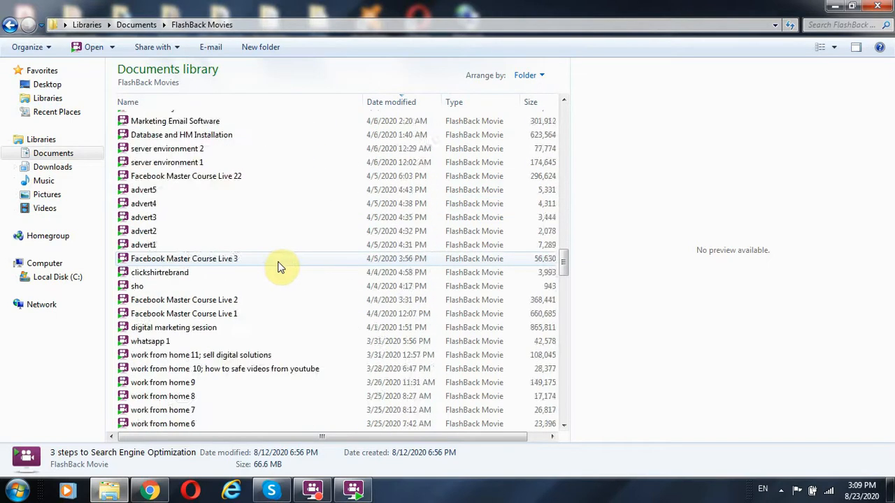
{"action": "scroll", "scroll_direction": "up", "scroll_amount": 3}
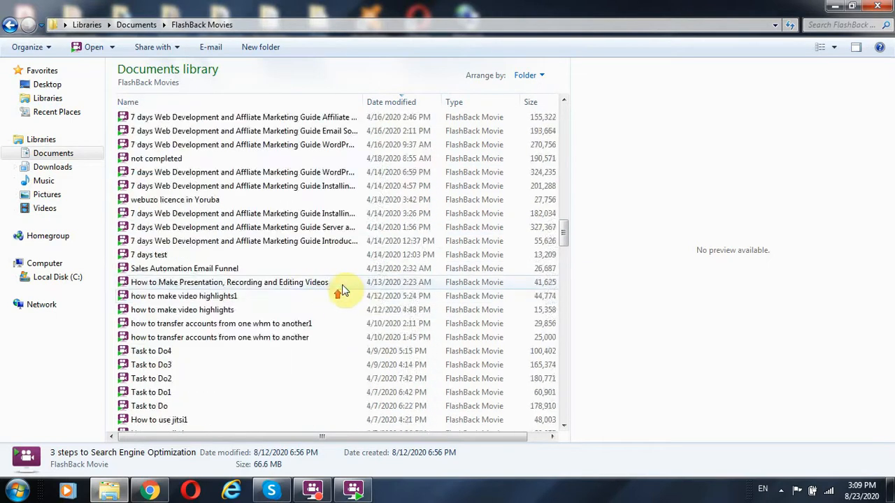
{"action": "scroll", "scroll_direction": "up", "scroll_amount": 3}
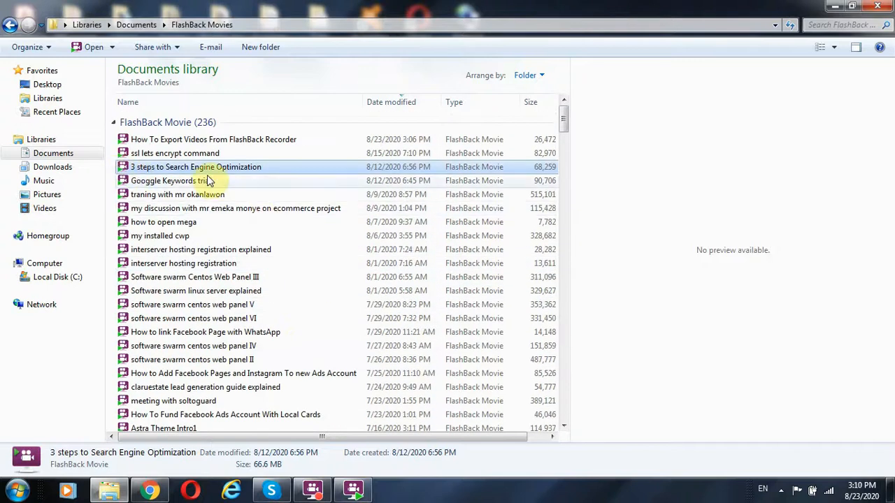
{"action": "mouse_move", "coordinate": [385, 272]}
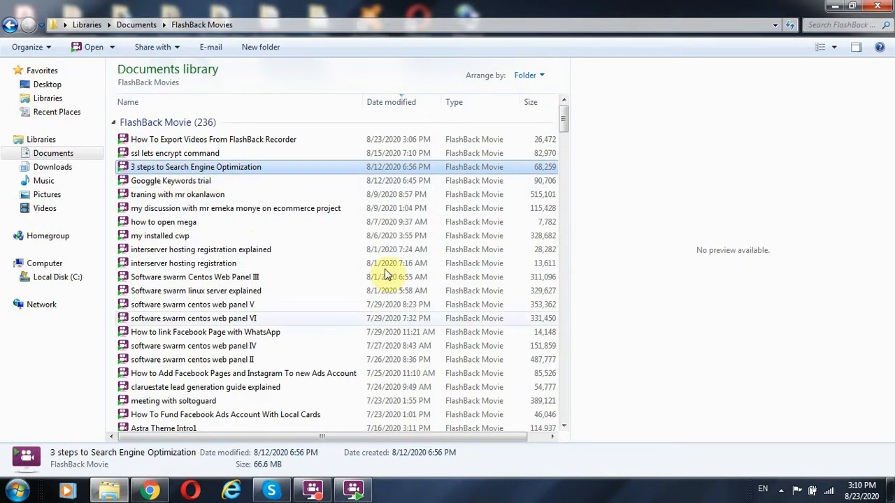
Load '3 steps to Search Engine Optimization' into the FlashBack Express 5 Player.
{"action": "double_click", "coordinate": [196, 166]}
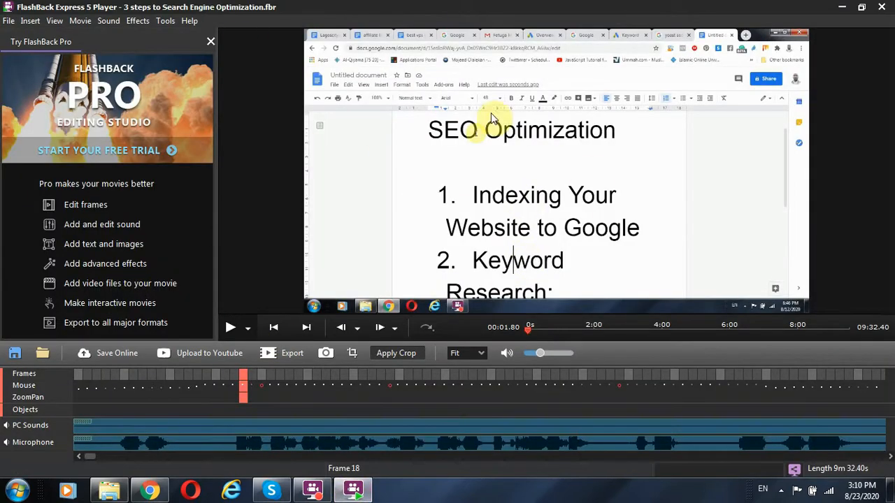
{"action": "mouse_move", "coordinate": [358, 154]}
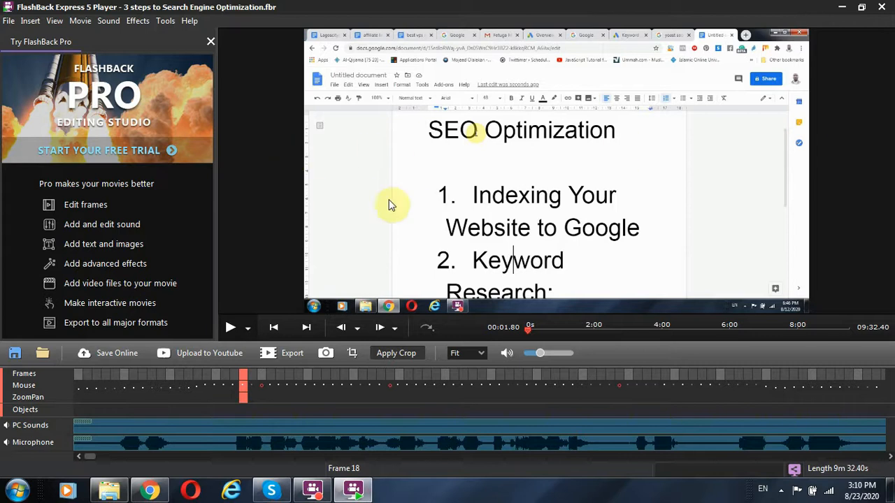
{"action": "mouse_move", "coordinate": [526, 246]}
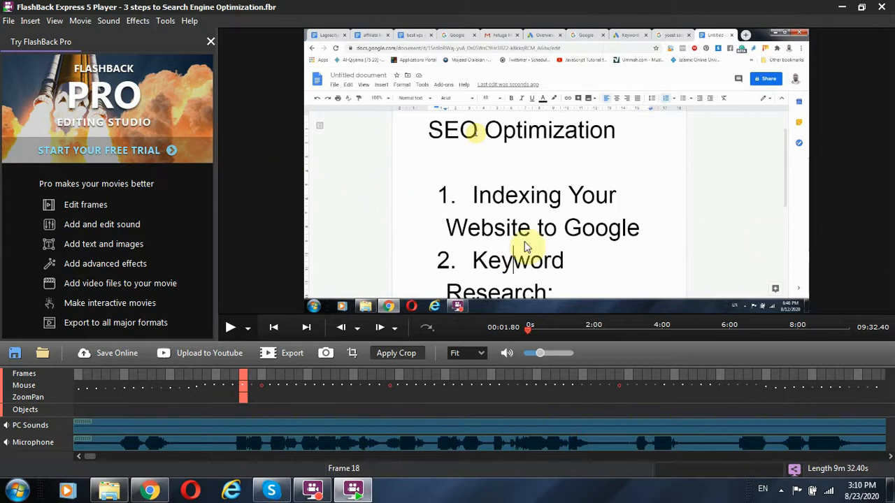
{"action": "mouse_move", "coordinate": [609, 180]}
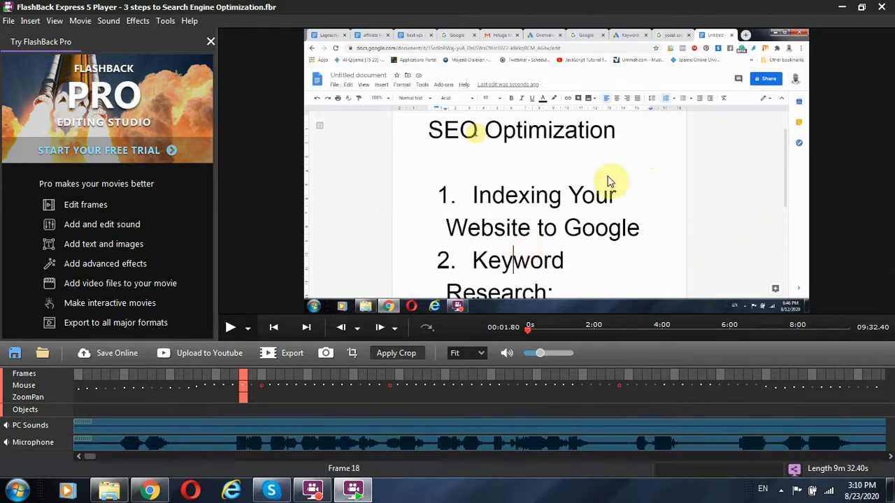
{"action": "mouse_move", "coordinate": [450, 222]}
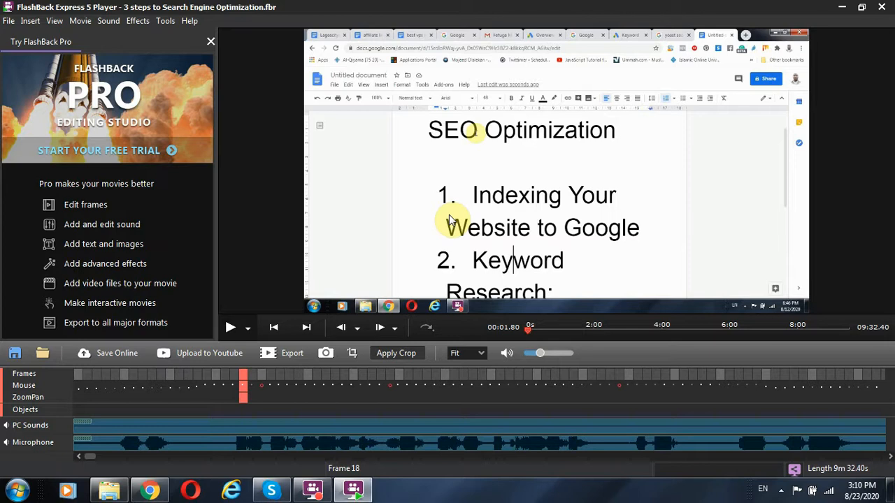
{"action": "mouse_move", "coordinate": [497, 174]}
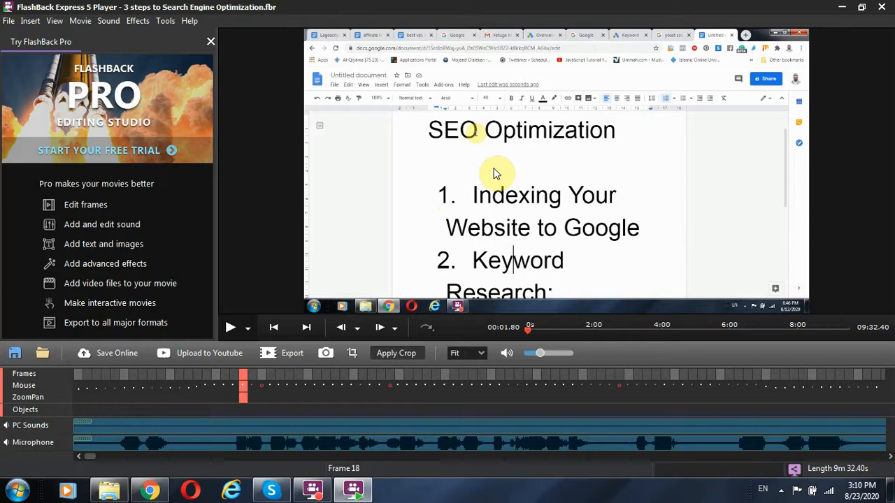
{"action": "mouse_move", "coordinate": [553, 195]}
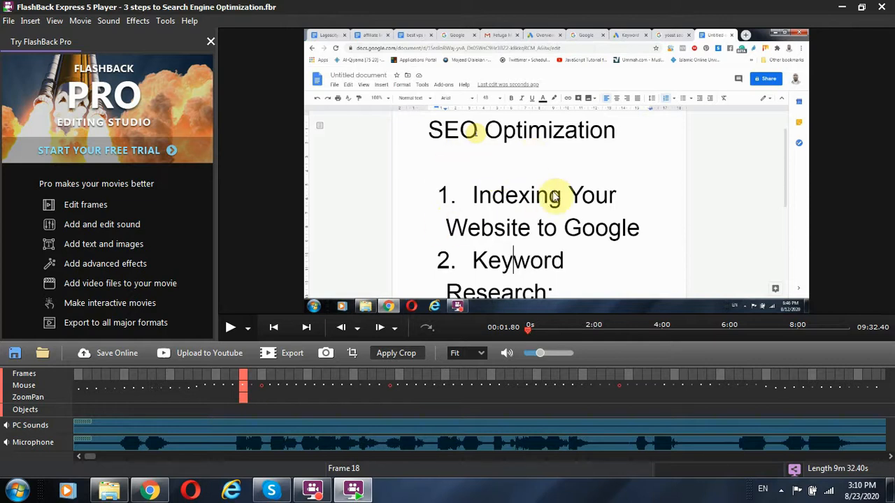
{"action": "mouse_move", "coordinate": [464, 204]}
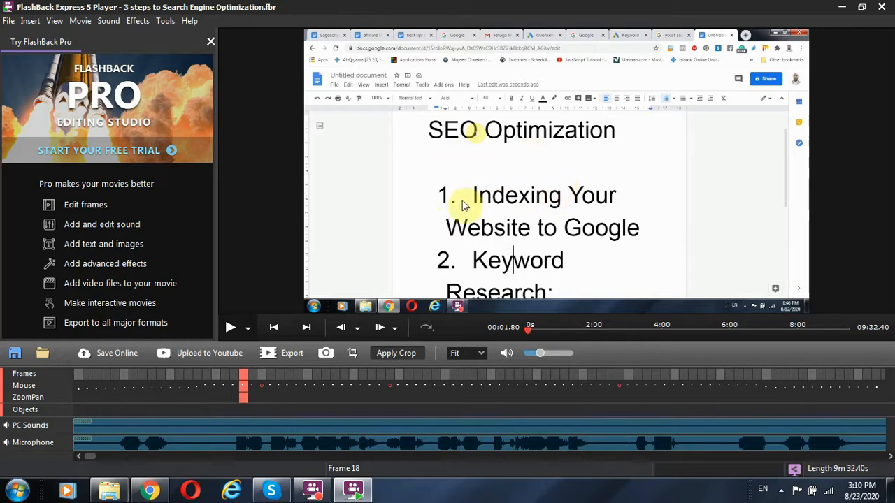
{"action": "mouse_move", "coordinate": [433, 187]}
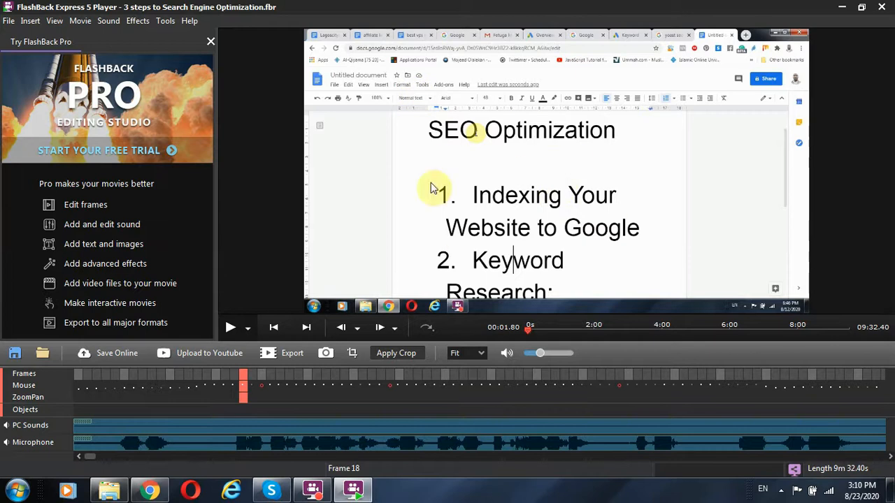
{"action": "mouse_move", "coordinate": [665, 162]}
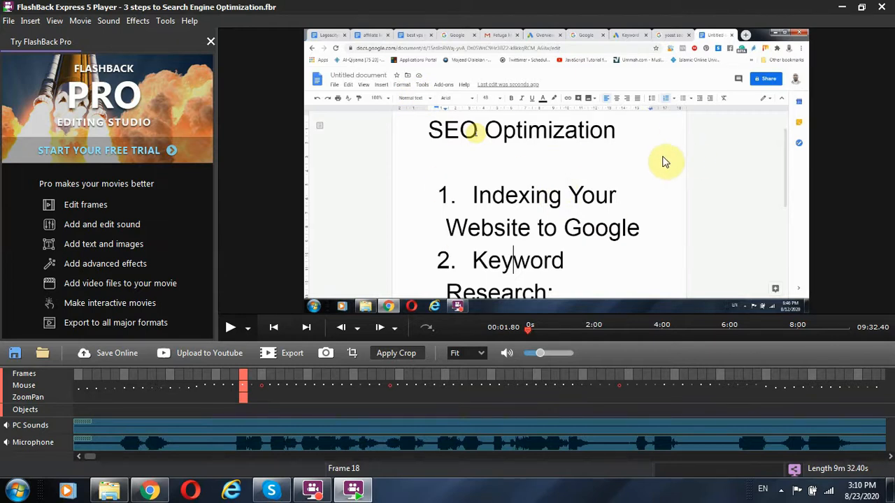
{"action": "mouse_move", "coordinate": [500, 90]}
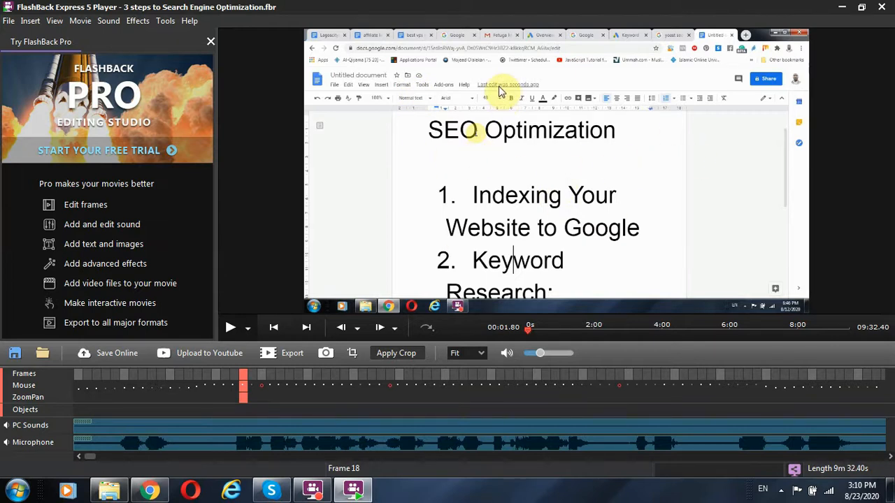
{"action": "mouse_move", "coordinate": [518, 75]}
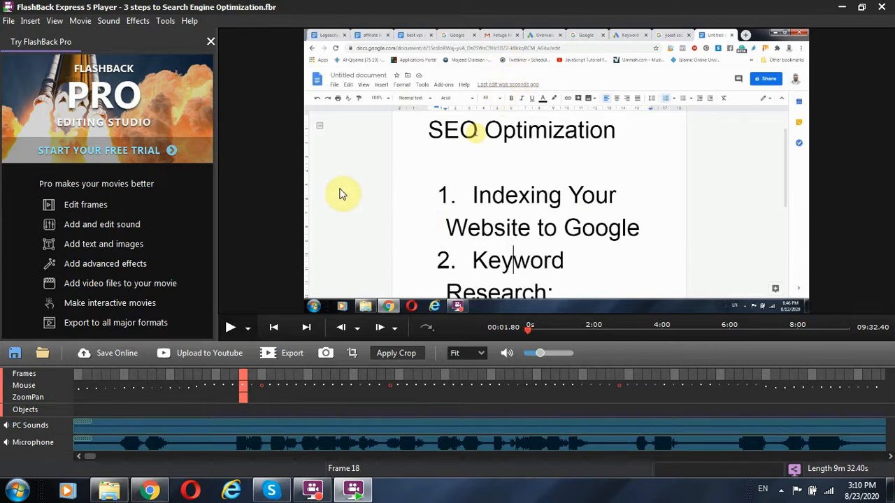
{"action": "mouse_move", "coordinate": [148, 489]}
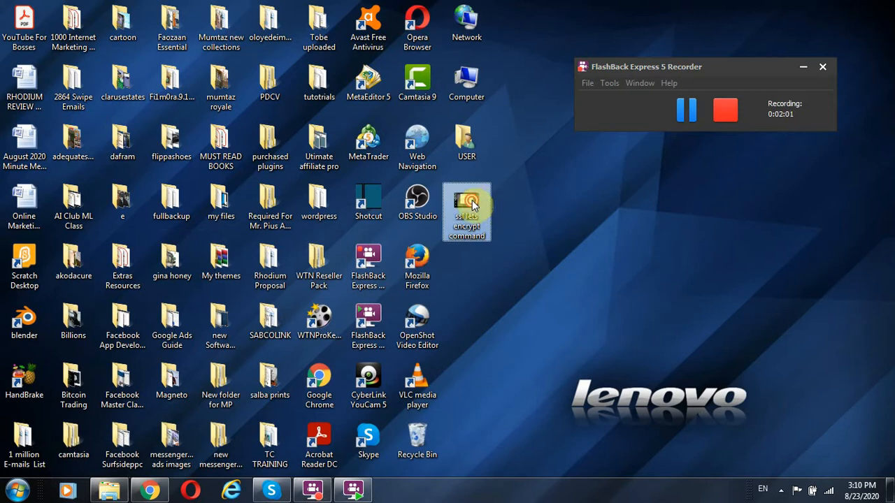
{"action": "mouse_move", "coordinate": [475, 207]}
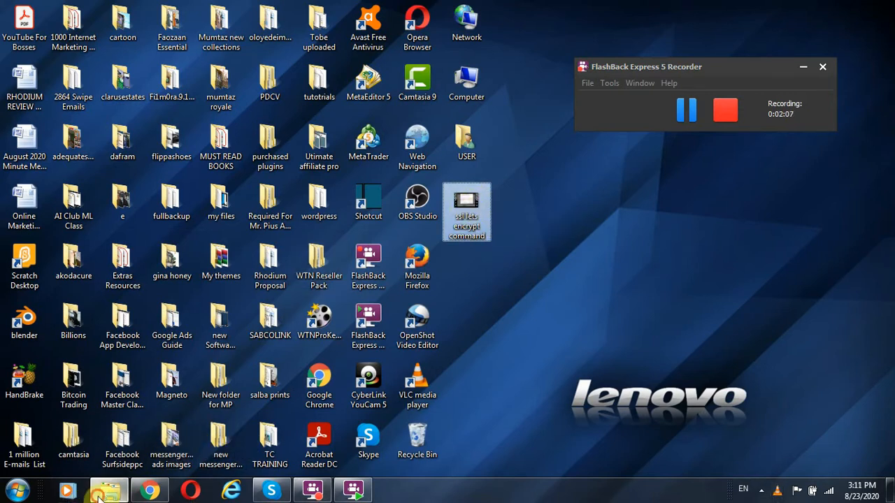
Restore the FlashBack Movies library window from the taskbar.
{"action": "left_click", "coordinate": [109, 489]}
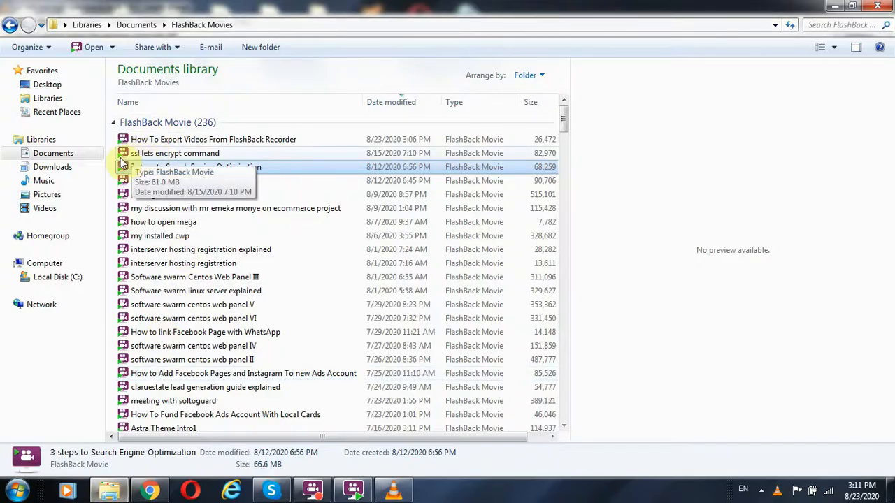
Preview 'ssl lets encrypt command.mp4' in VLC, skip ahead partway, then close VLC.
{"action": "double_click", "coordinate": [173, 153]}
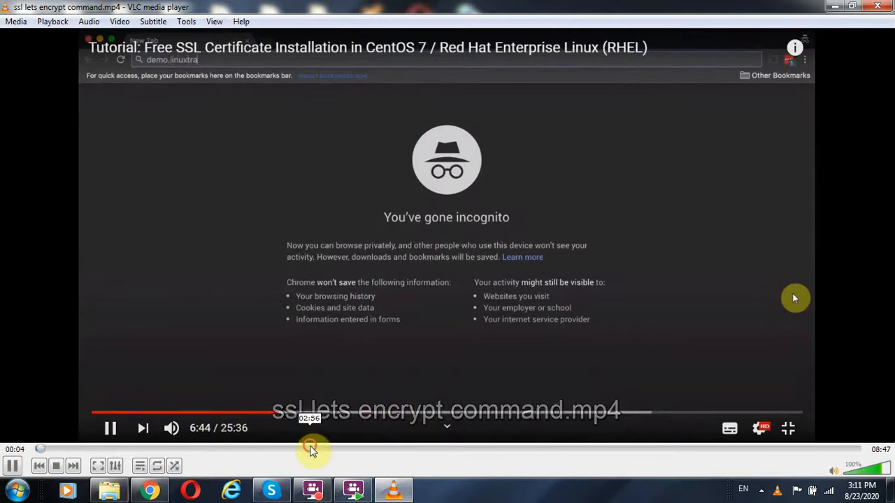
{"action": "left_click", "coordinate": [311, 448]}
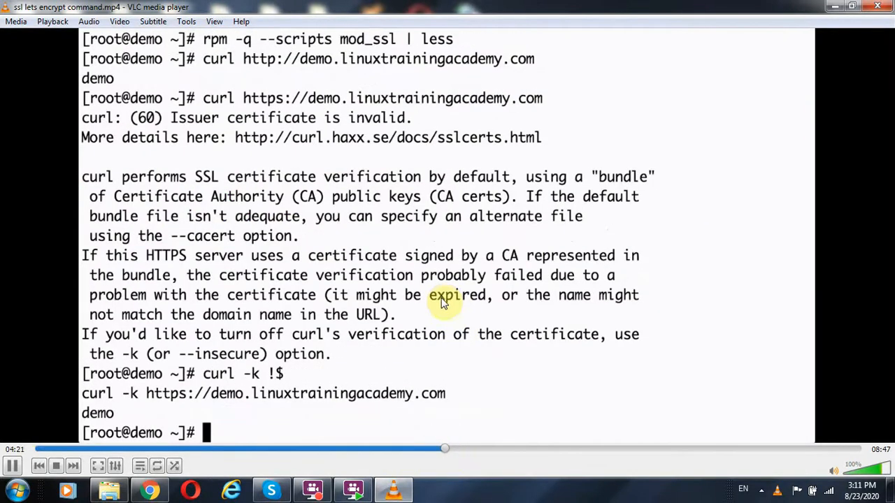
{"action": "left_click", "coordinate": [833, 5]}
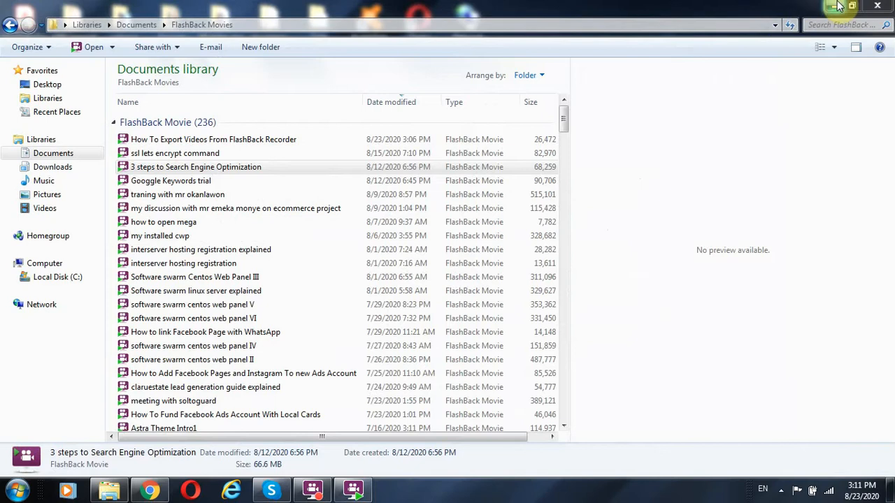
{"action": "mouse_move", "coordinate": [839, 5]}
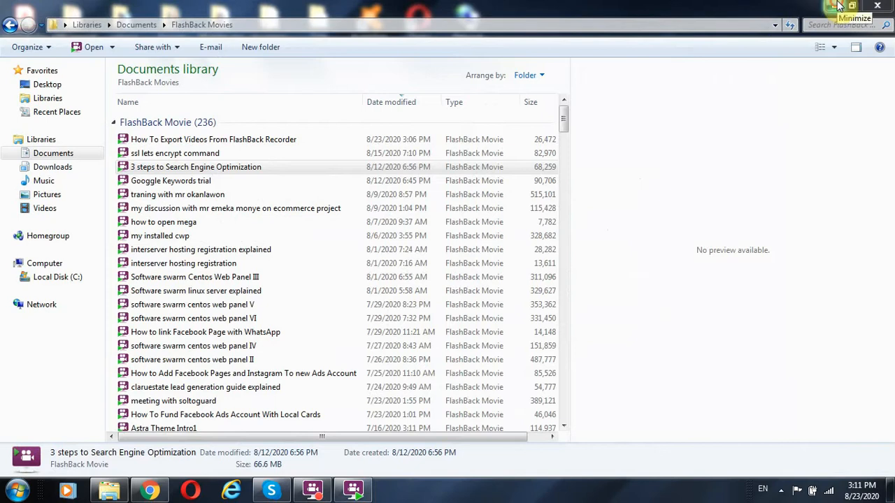
Minimize the FlashBack Movies library and return to the FlashBack Player recording.
{"action": "left_click", "coordinate": [850, 5]}
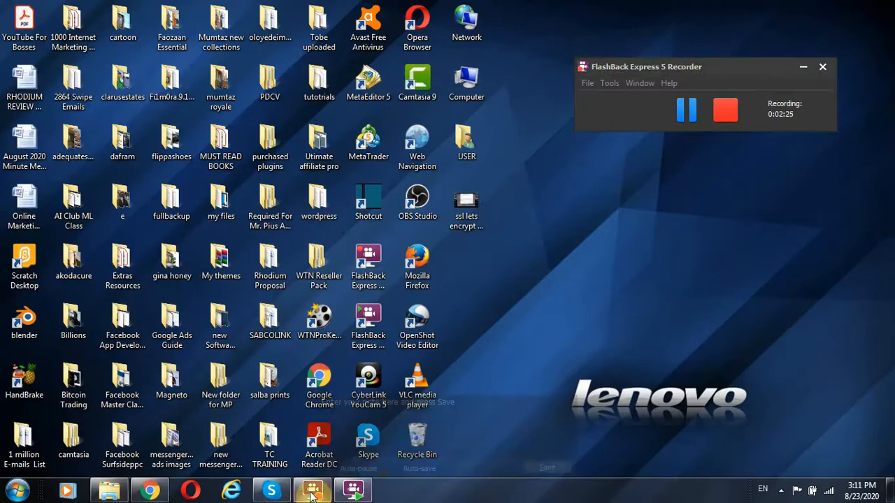
{"action": "left_click", "coordinate": [352, 489]}
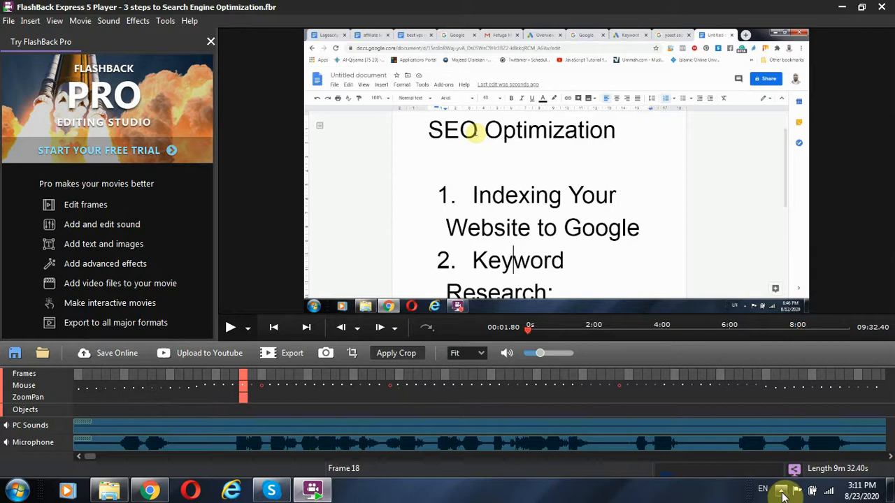
{"action": "left_click", "coordinate": [780, 489]}
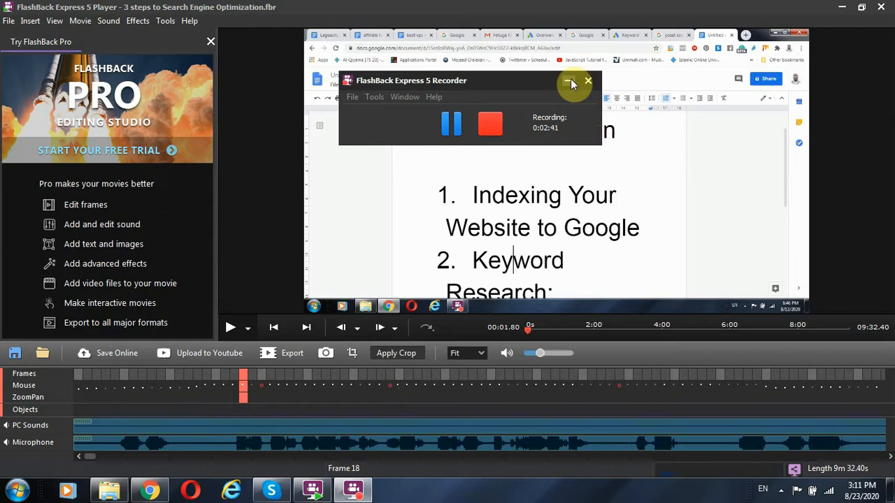
{"action": "mouse_move", "coordinate": [569, 82]}
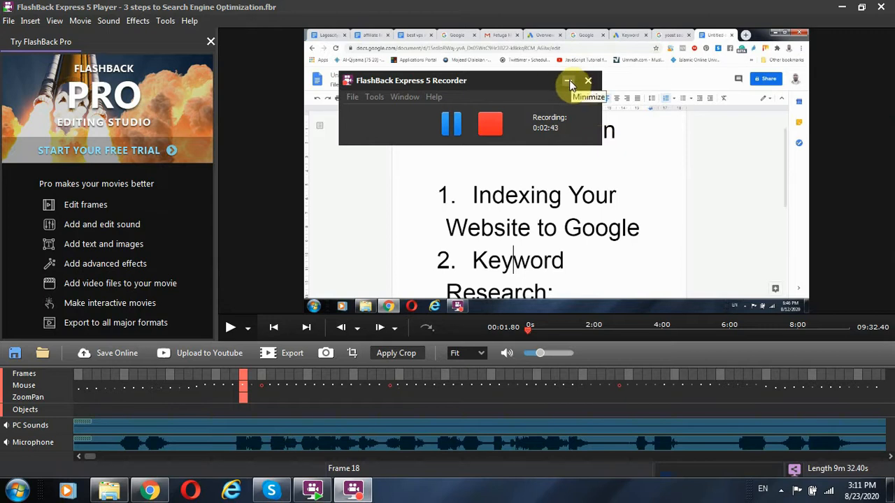
{"action": "left_click", "coordinate": [568, 81]}
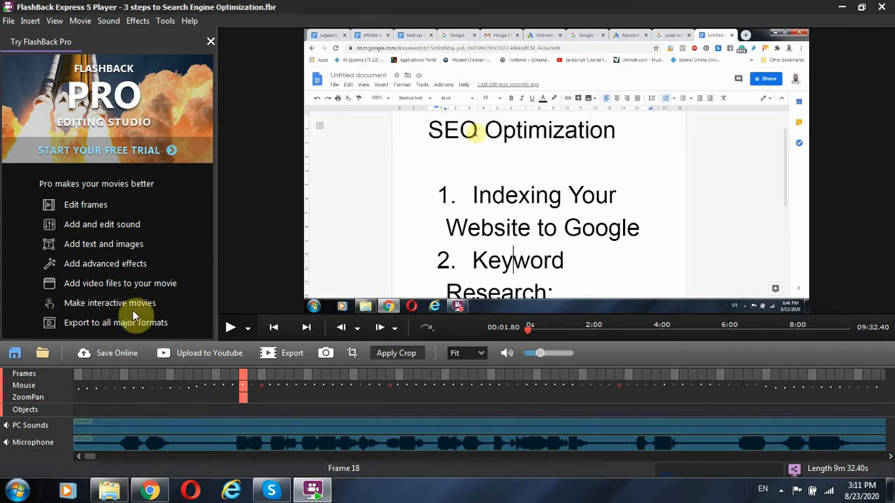
{"action": "mouse_move", "coordinate": [87, 40]}
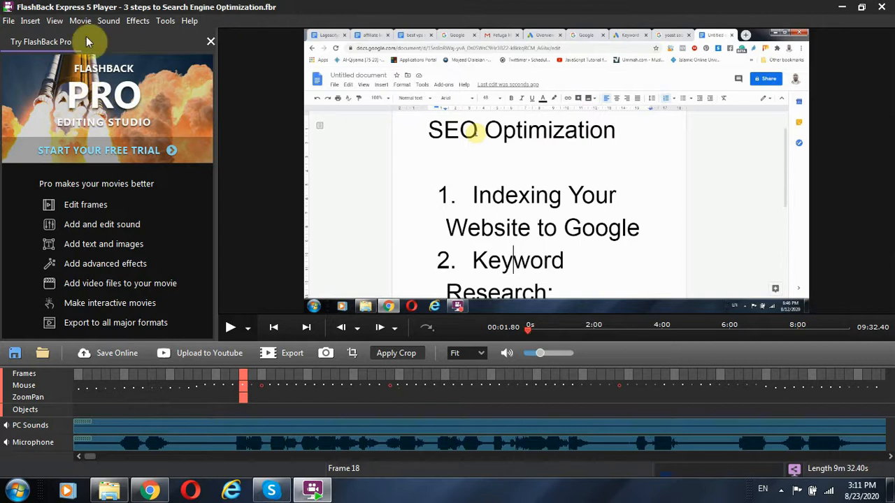
{"action": "mouse_move", "coordinate": [78, 283]}
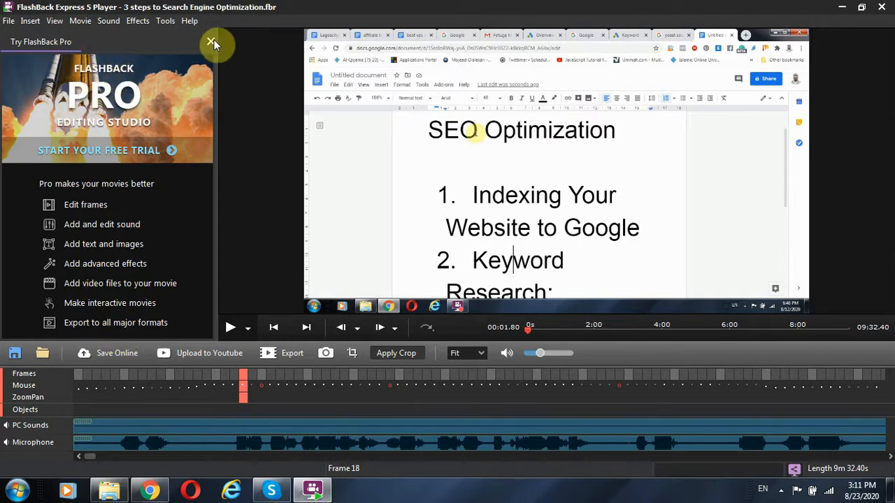
Close the 'Try FlashBack Pro' promo panel so the SEO recording preview widens.
{"action": "left_click", "coordinate": [211, 42]}
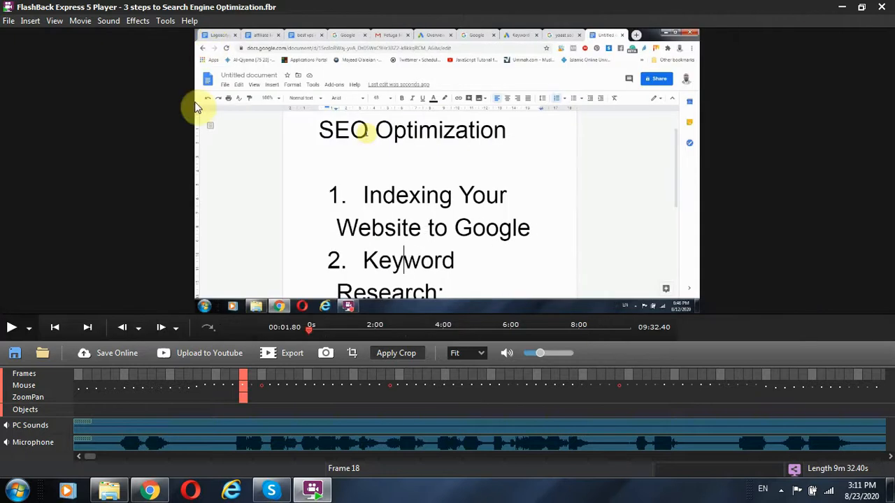
{"action": "mouse_move", "coordinate": [67, 87]}
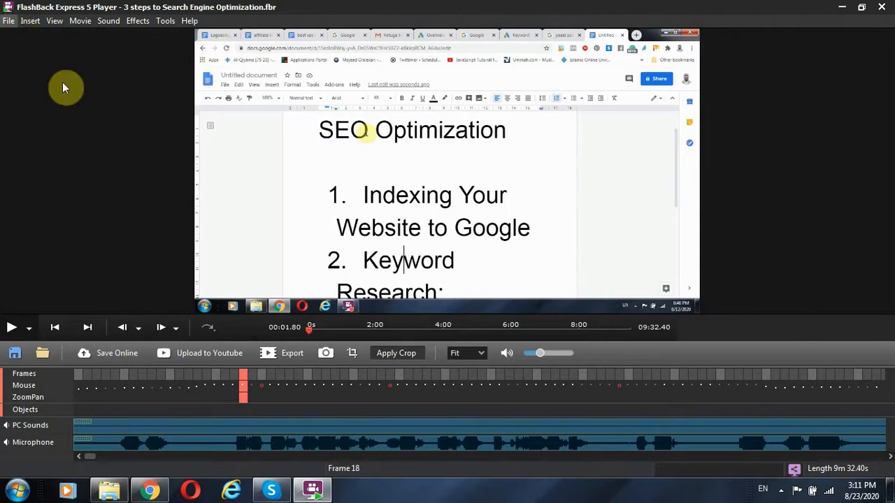
{"action": "mouse_move", "coordinate": [361, 374]}
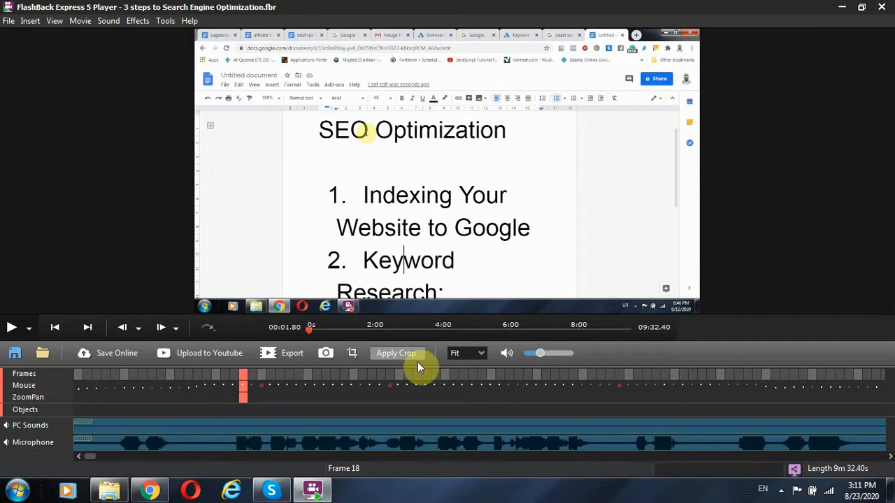
{"action": "mouse_move", "coordinate": [251, 277]}
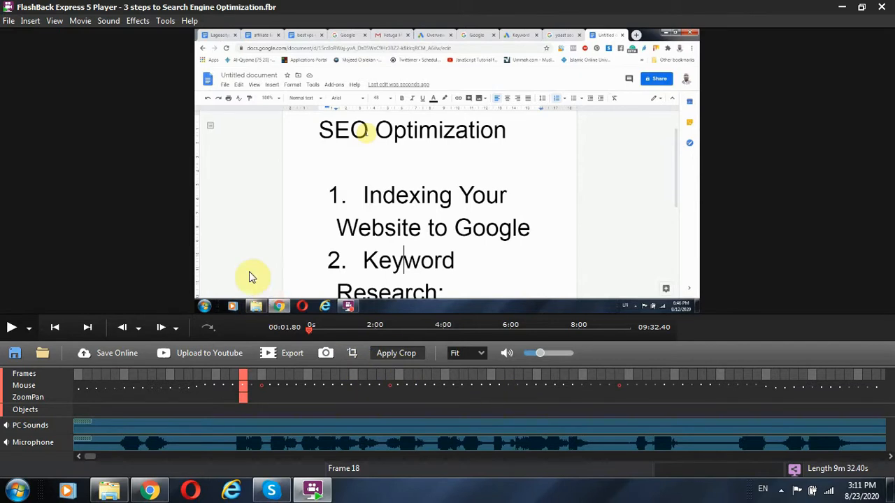
{"action": "mouse_move", "coordinate": [257, 257]}
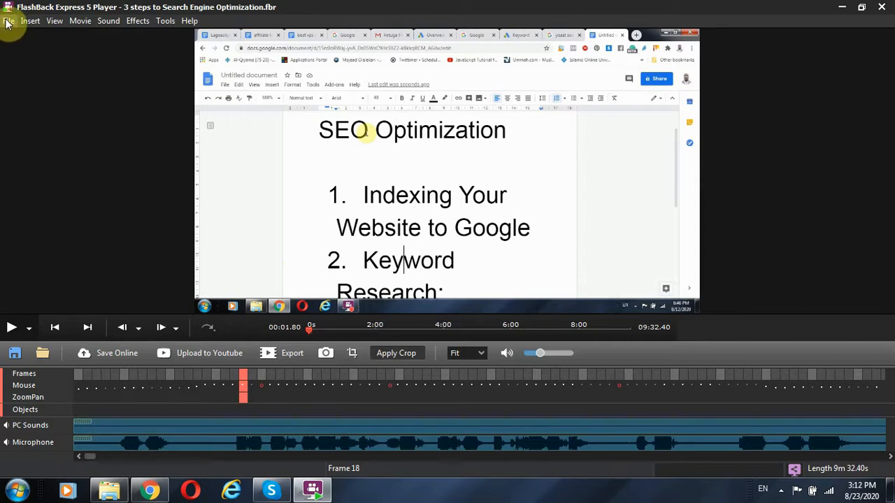
Start File > Export for the SEO recording, bringing up the export format chooser.
{"action": "left_click", "coordinate": [9, 21]}
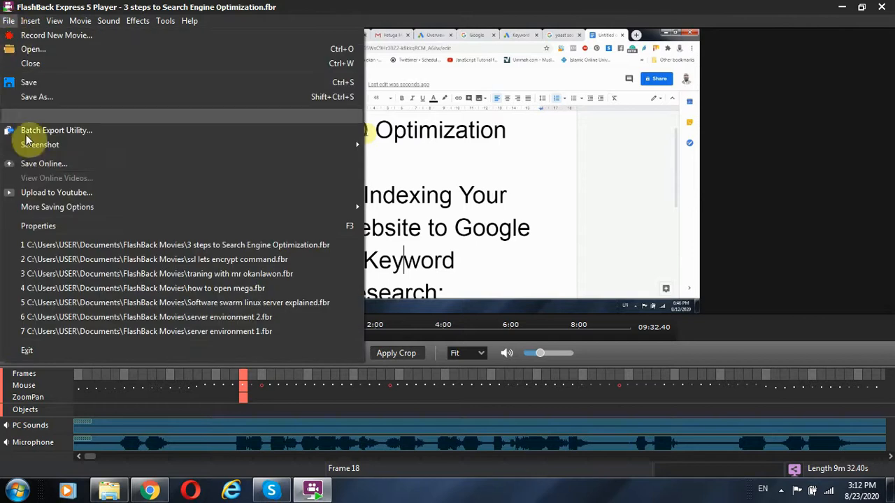
{"action": "mouse_move", "coordinate": [30, 115]}
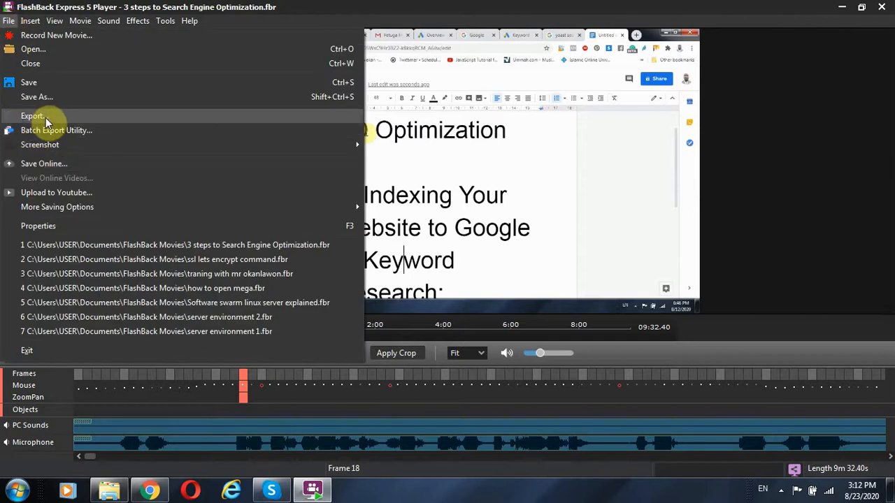
{"action": "left_click", "coordinate": [30, 115]}
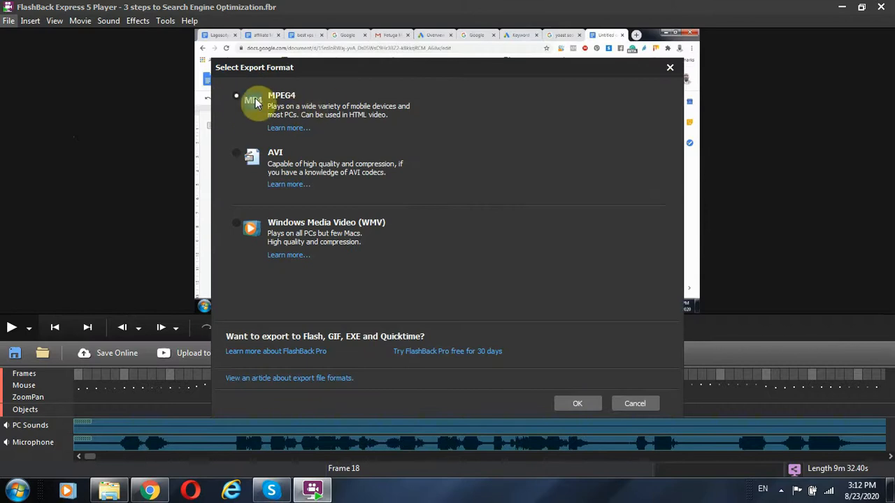
{"action": "mouse_move", "coordinate": [308, 101]}
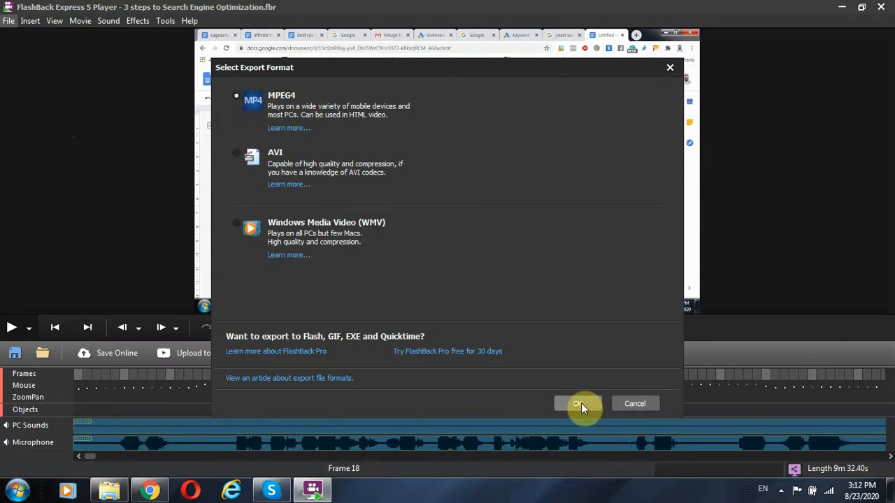
{"action": "mouse_move", "coordinate": [236, 412]}
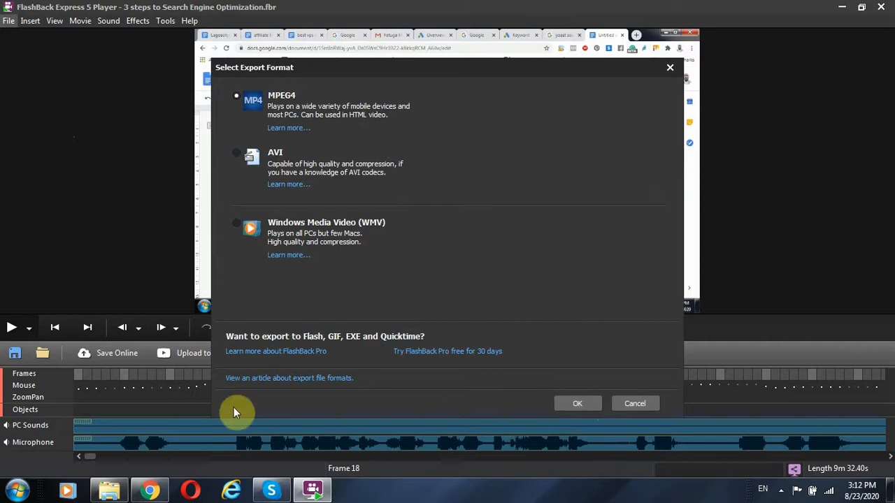
{"action": "mouse_move", "coordinate": [404, 361]}
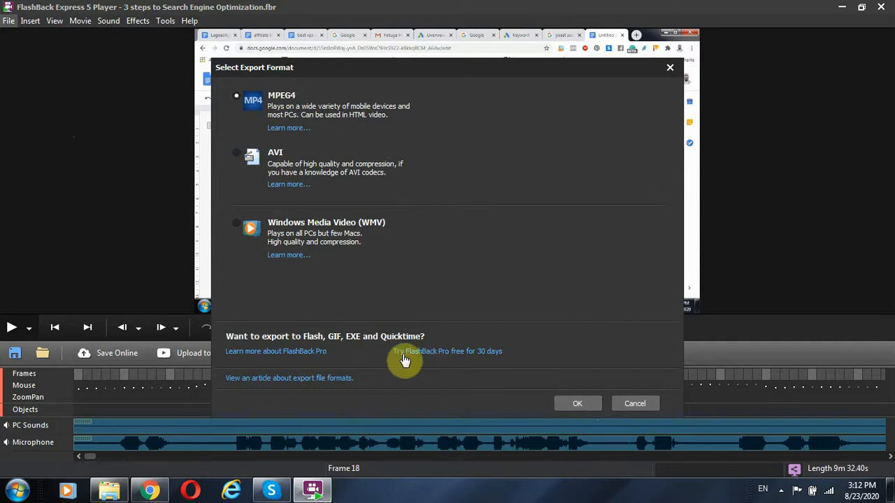
{"action": "mouse_move", "coordinate": [458, 361]}
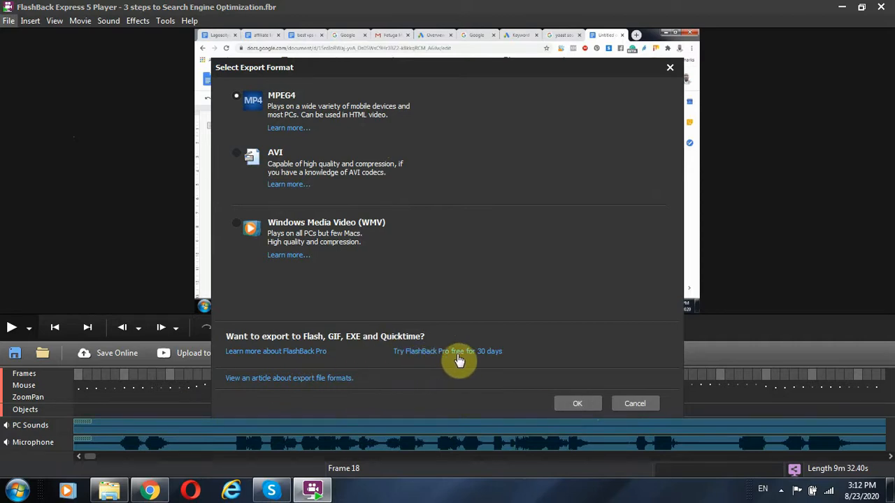
{"action": "mouse_move", "coordinate": [545, 426]}
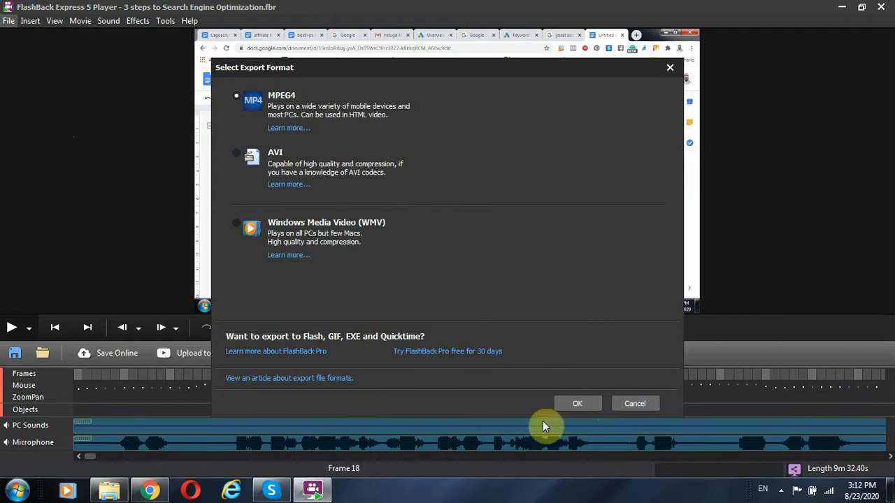
{"action": "mouse_move", "coordinate": [248, 90]}
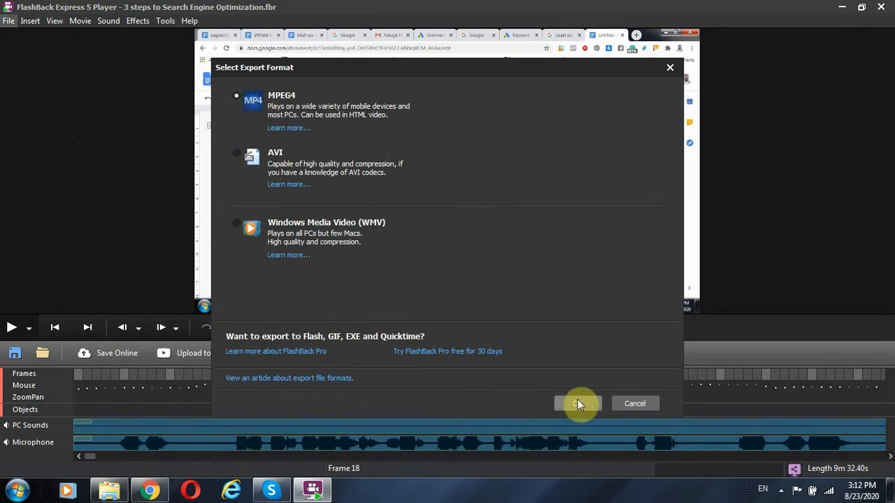
Confirm MPEG4 for the whole movie at 100% scaling and quality, with Export Sound ticked.
{"action": "left_click", "coordinate": [579, 402]}
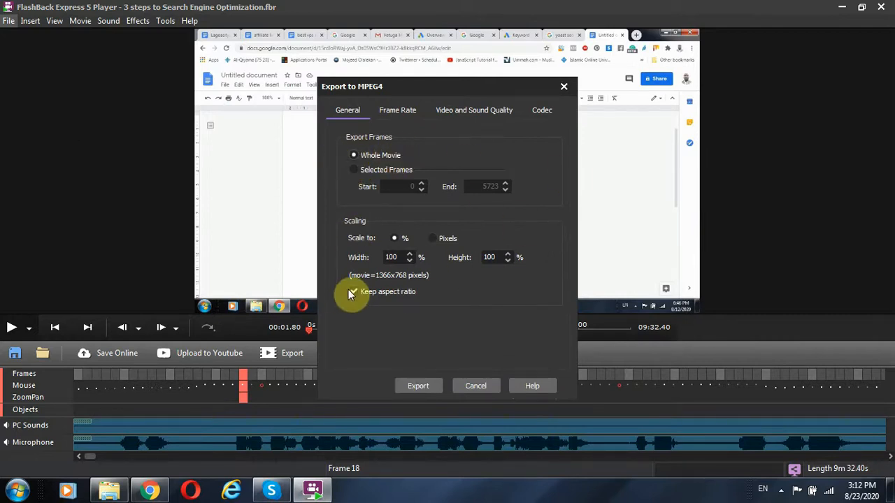
{"action": "mouse_move", "coordinate": [361, 139]}
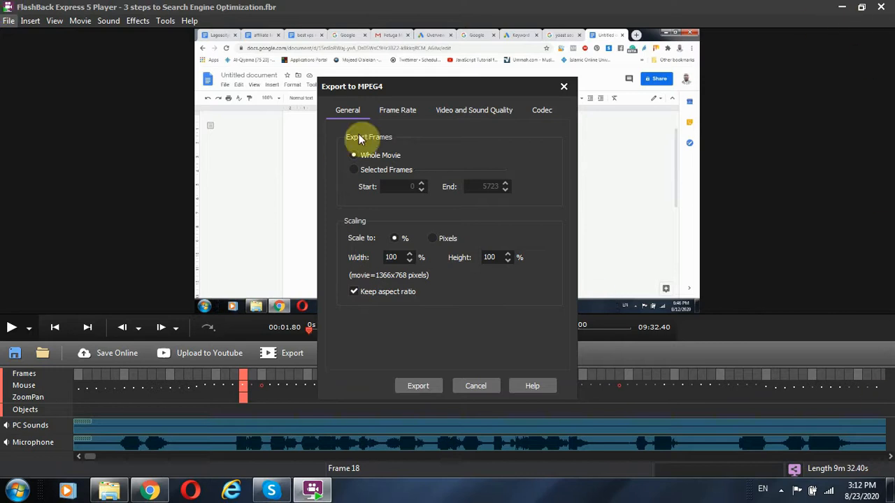
{"action": "mouse_move", "coordinate": [259, 263]}
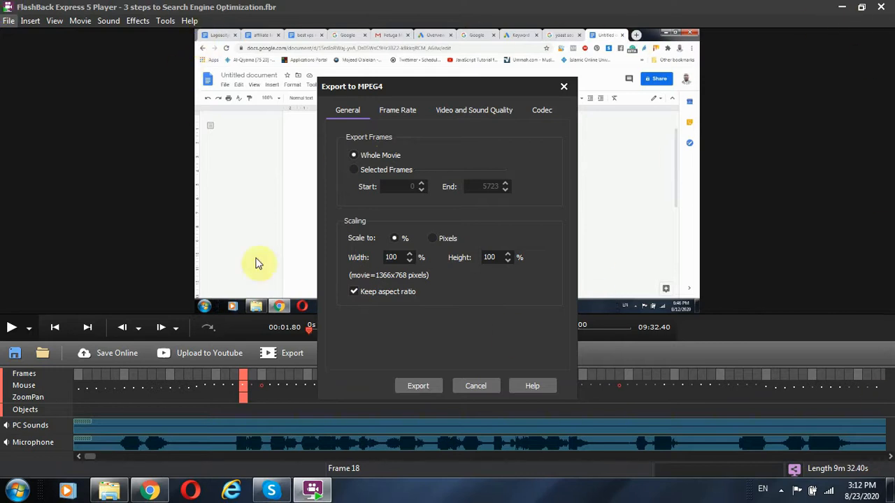
{"action": "mouse_move", "coordinate": [316, 257]}
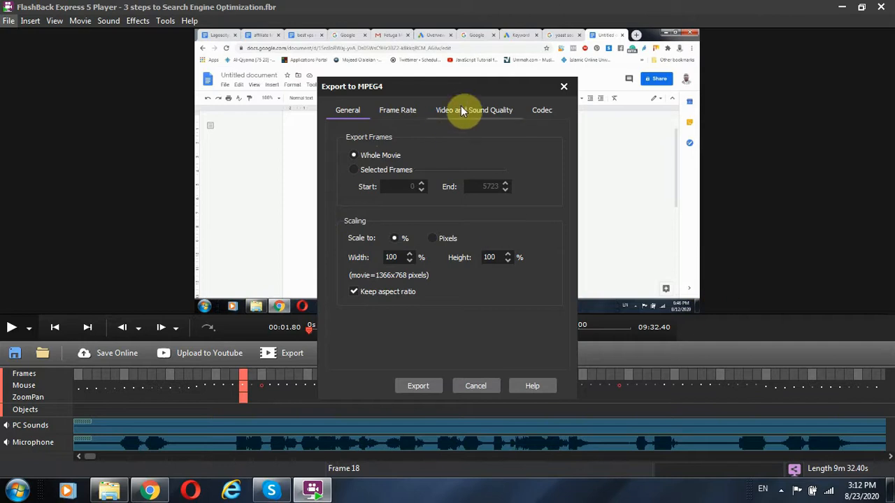
{"action": "left_click", "coordinate": [474, 110]}
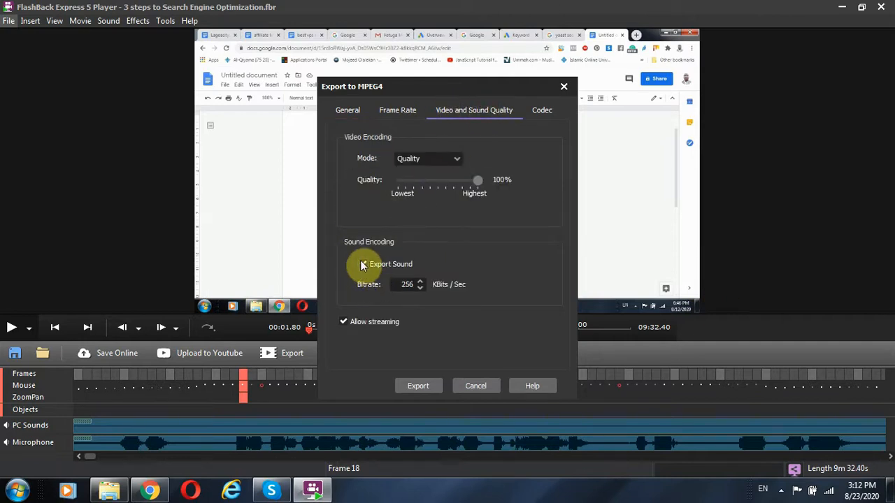
{"action": "left_click", "coordinate": [363, 263]}
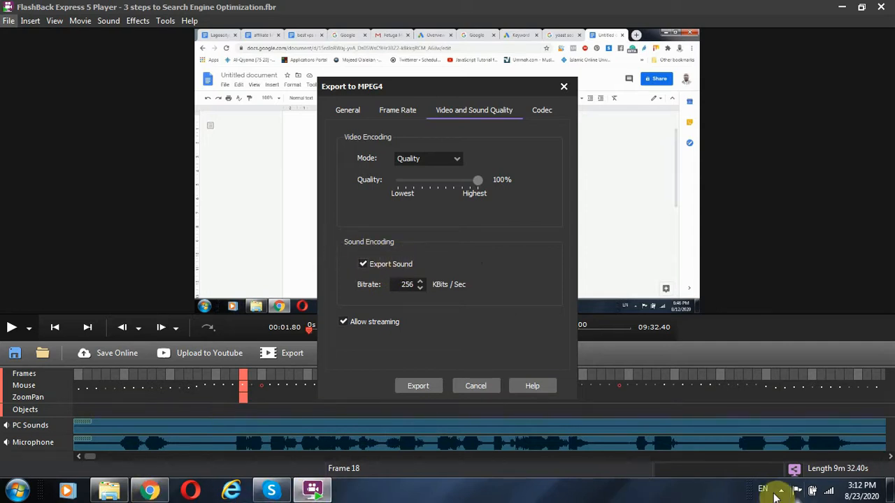
{"action": "left_click", "coordinate": [777, 492]}
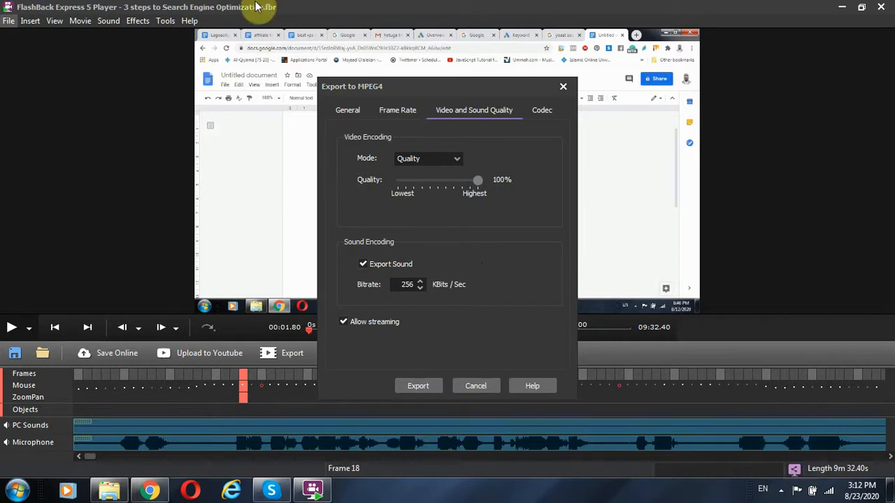
{"action": "mouse_move", "coordinate": [301, 389]}
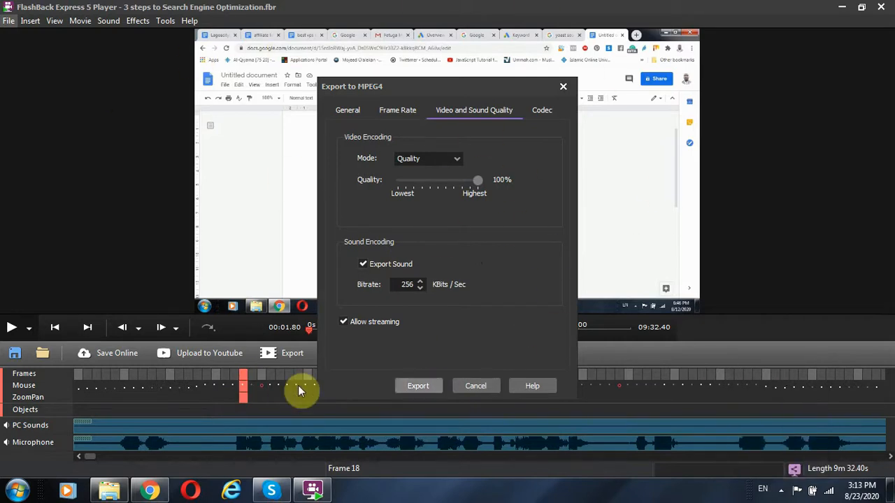
{"action": "mouse_move", "coordinate": [711, 176]}
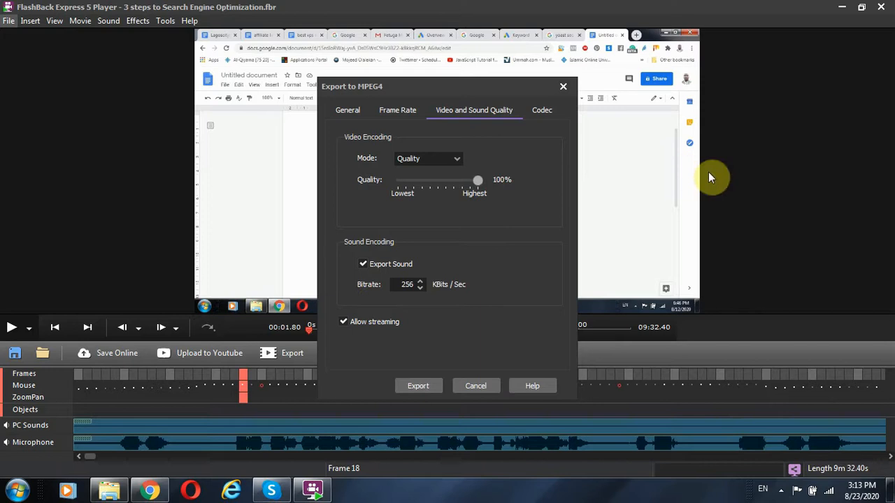
{"action": "mouse_move", "coordinate": [516, 370]}
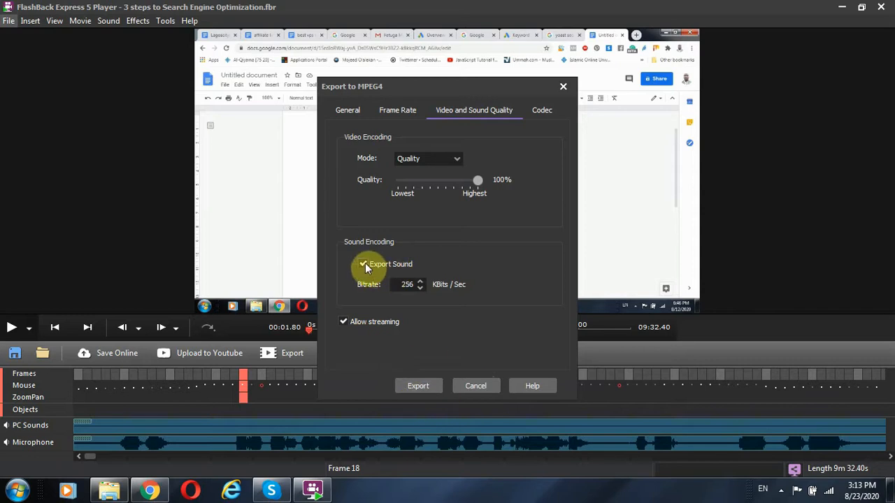
{"action": "mouse_move", "coordinate": [418, 386]}
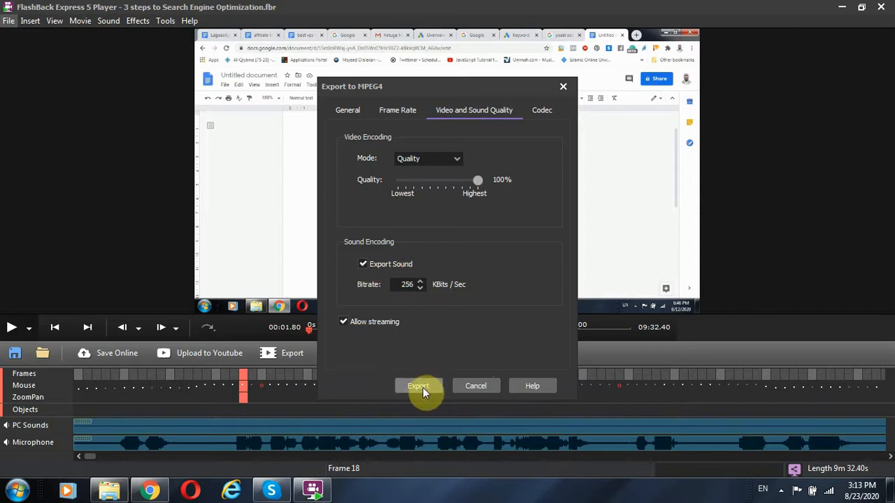
Begin the export, reaching a Save As for '3 steps to Search Engine Optimization' as MP4.
{"action": "left_click", "coordinate": [417, 386]}
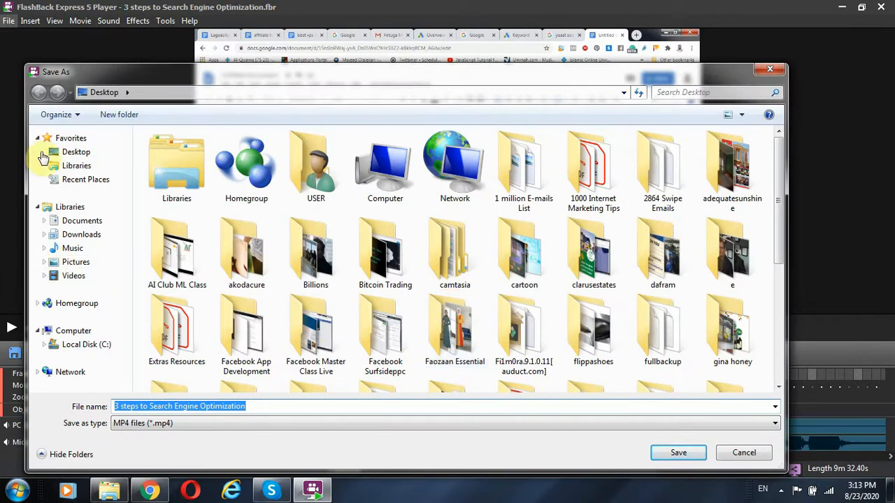
{"action": "mouse_move", "coordinate": [495, 313]}
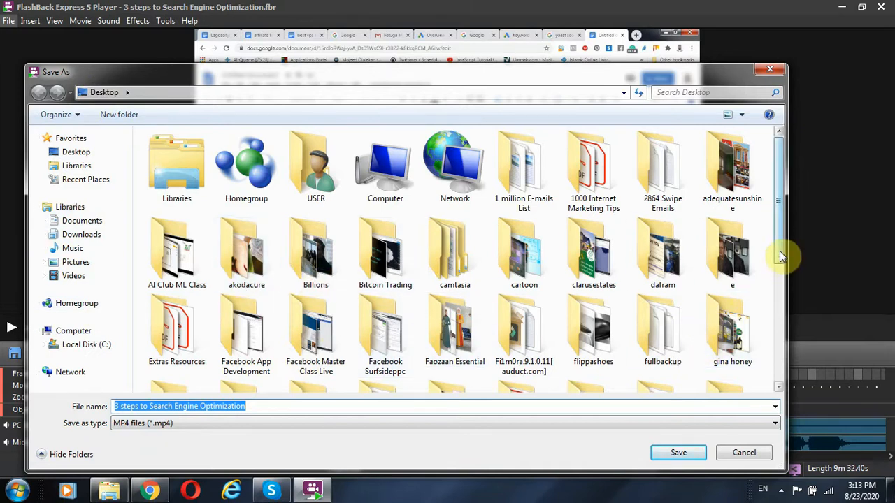
{"action": "mouse_move", "coordinate": [310, 454]}
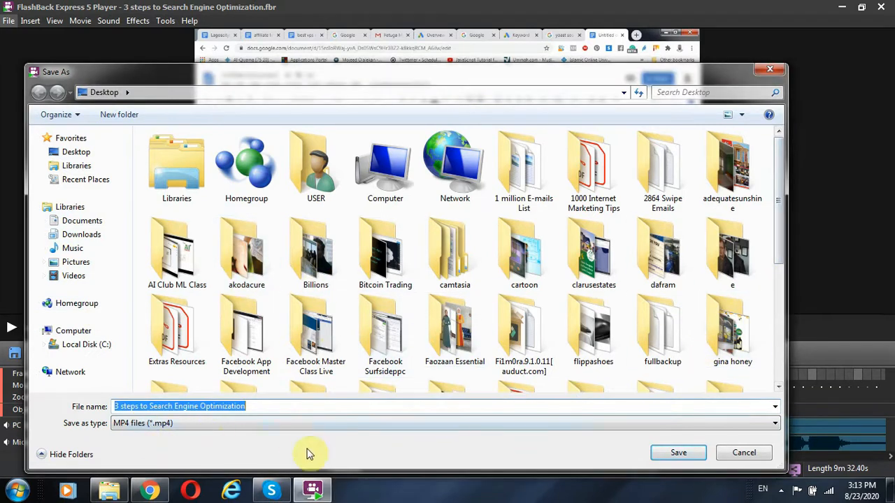
{"action": "mouse_move", "coordinate": [525, 453]}
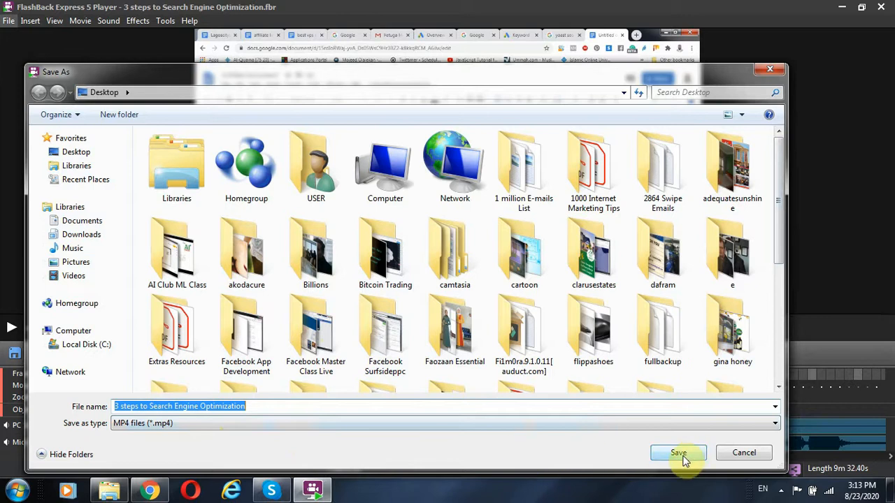
Save the MP4 to the Desktop so the MPEG4 export starts running.
{"action": "left_click", "coordinate": [677, 452]}
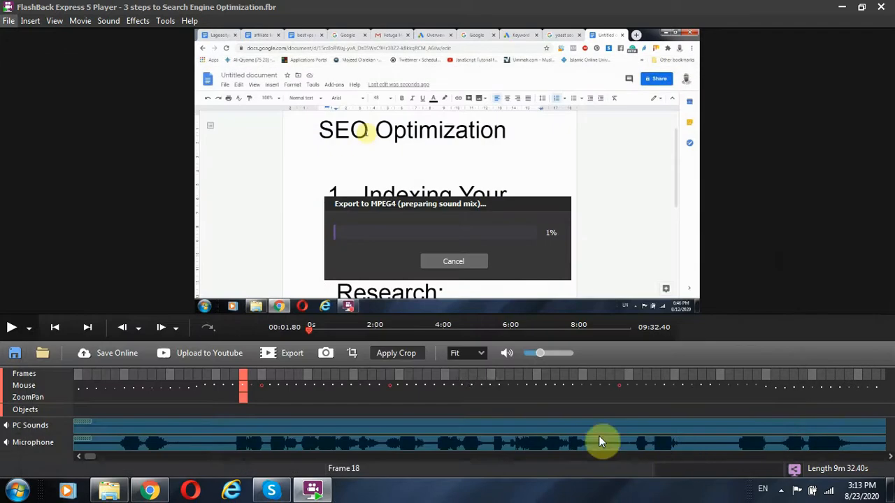
{"action": "mouse_move", "coordinate": [504, 349]}
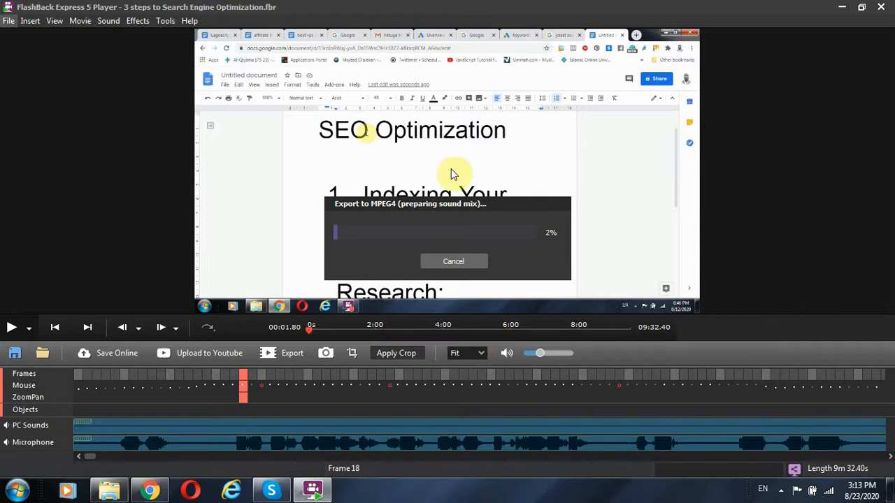
{"action": "mouse_move", "coordinate": [337, 242]}
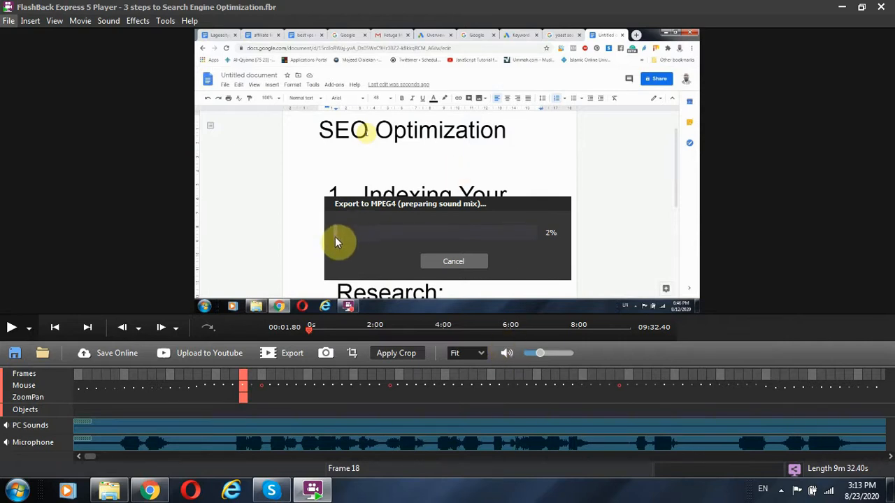
{"action": "mouse_move", "coordinate": [343, 235]}
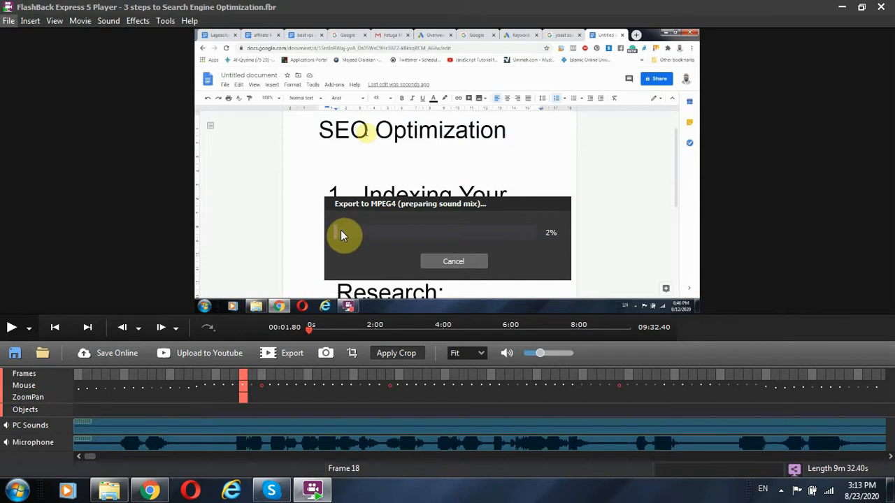
{"action": "mouse_move", "coordinate": [338, 246]}
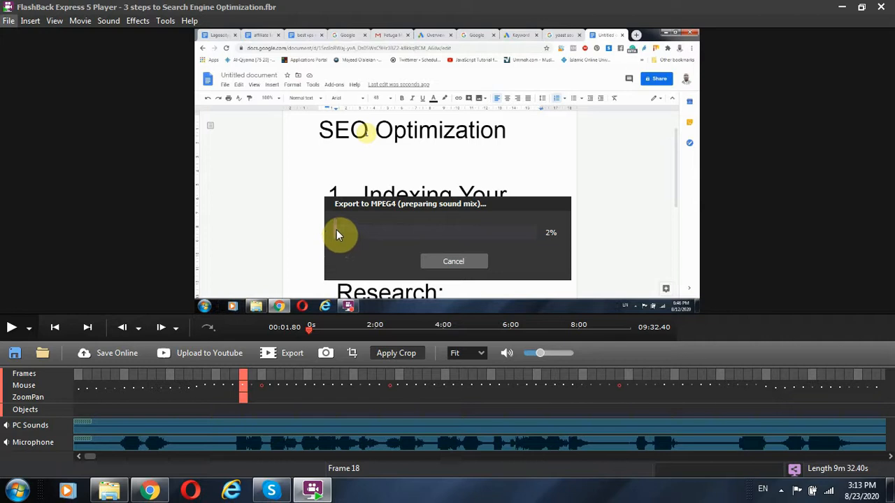
{"action": "mouse_move", "coordinate": [556, 239]}
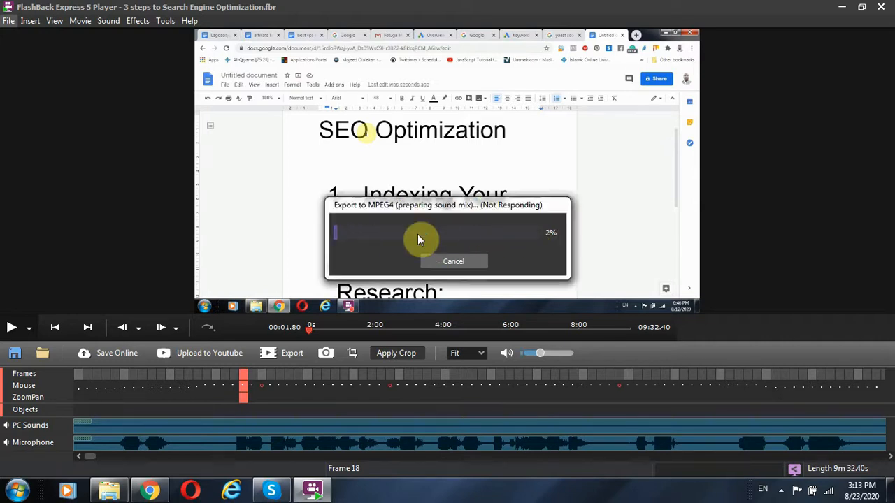
{"action": "mouse_move", "coordinate": [782, 176]}
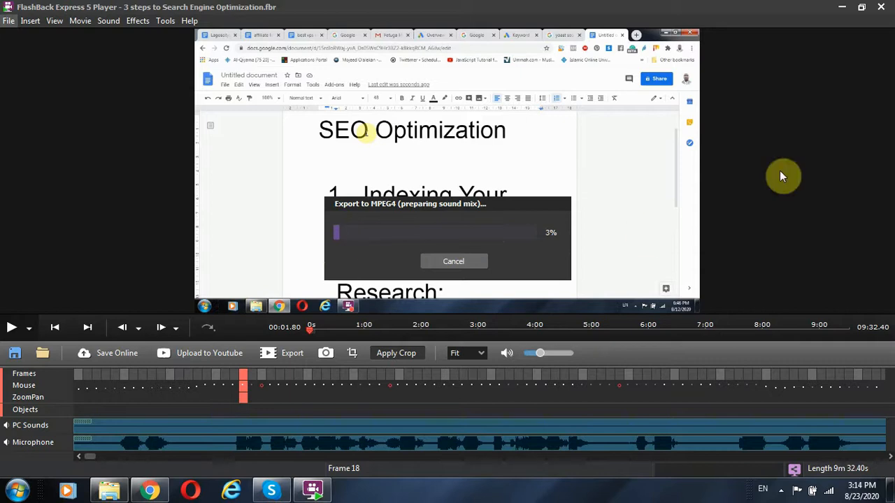
{"action": "mouse_move", "coordinate": [374, 432]}
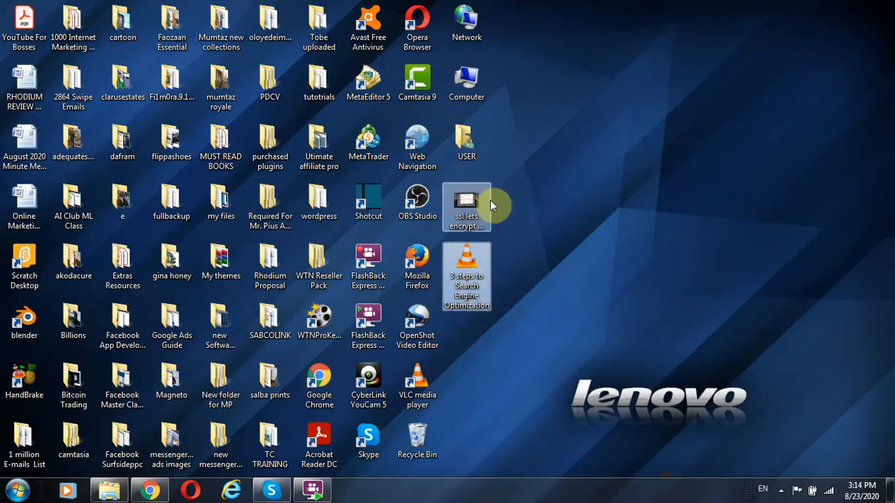
{"action": "mouse_move", "coordinate": [455, 210]}
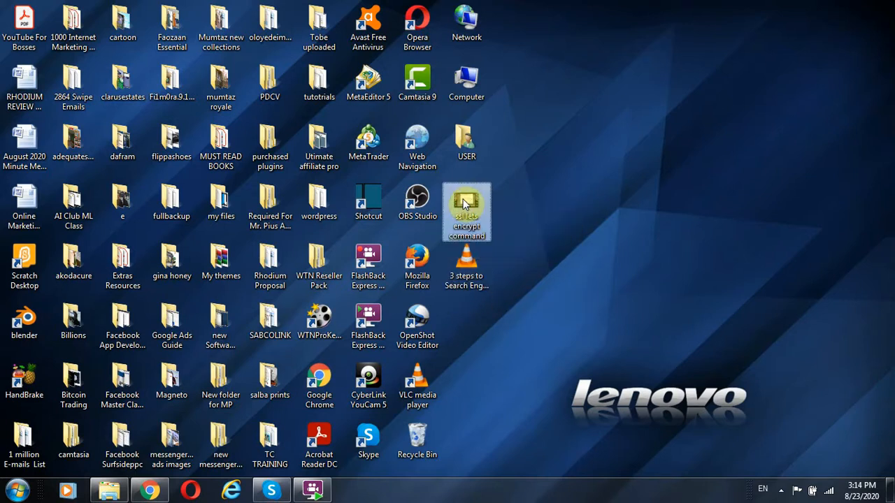
Open the 'ssl lets encrypt command' video from the desktop in VLC.
{"action": "double_click", "coordinate": [467, 212]}
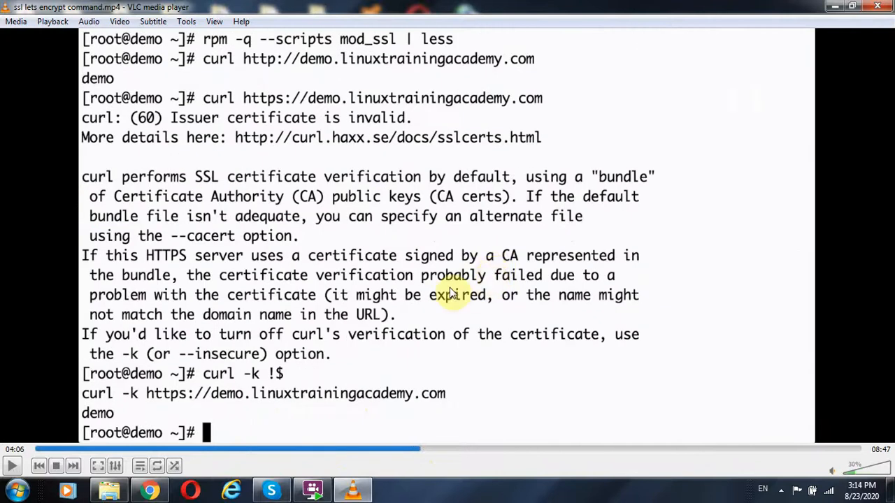
{"action": "mouse_move", "coordinate": [469, 413]}
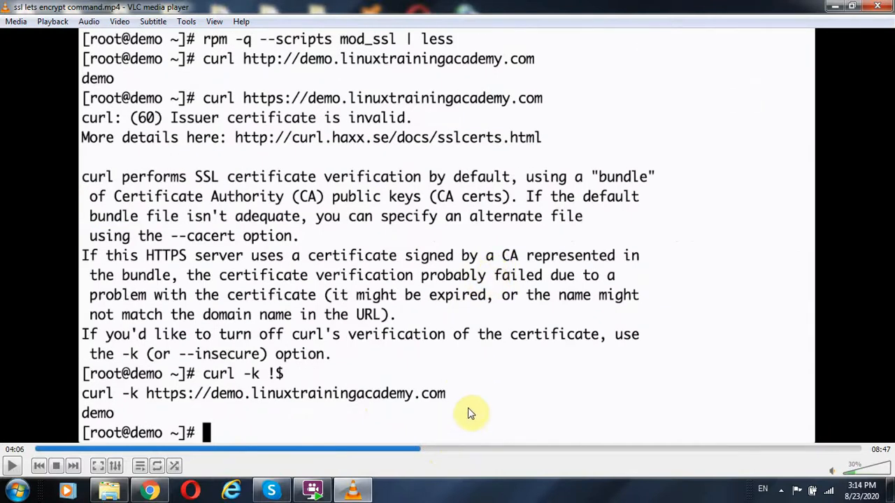
{"action": "mouse_move", "coordinate": [881, 6]}
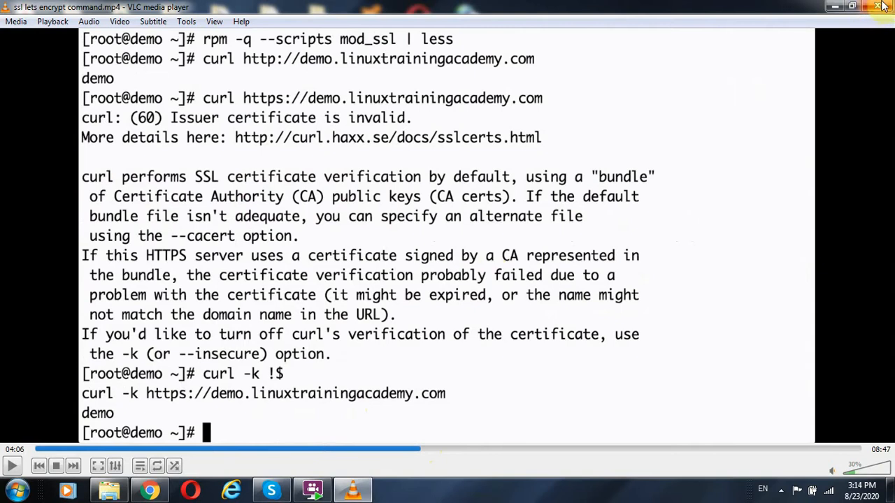
{"action": "mouse_move", "coordinate": [428, 157]}
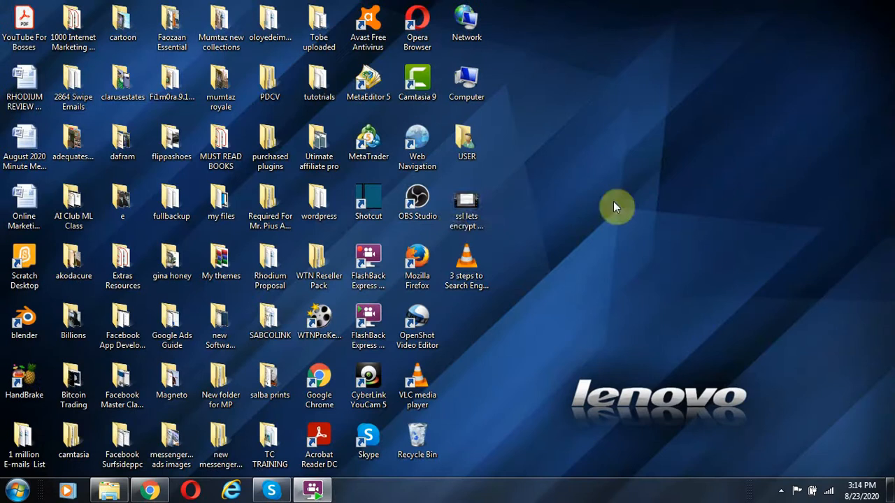
{"action": "mouse_move", "coordinate": [503, 310]}
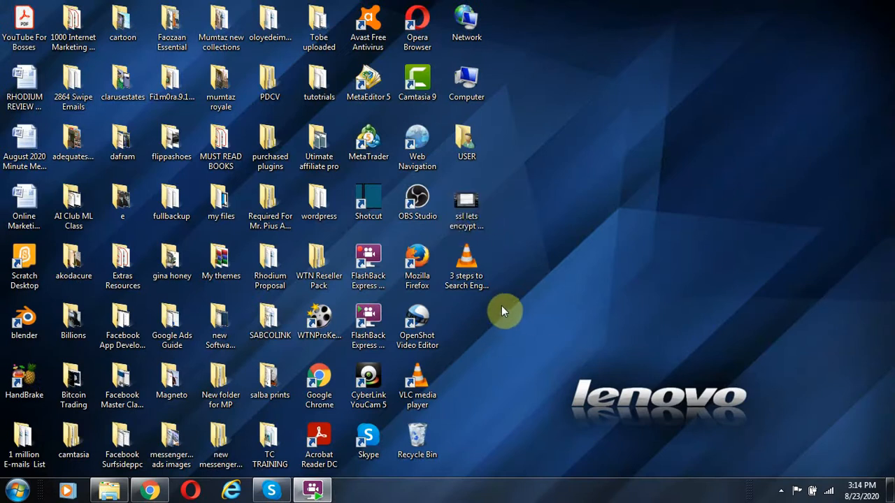
{"action": "mouse_move", "coordinate": [523, 305]}
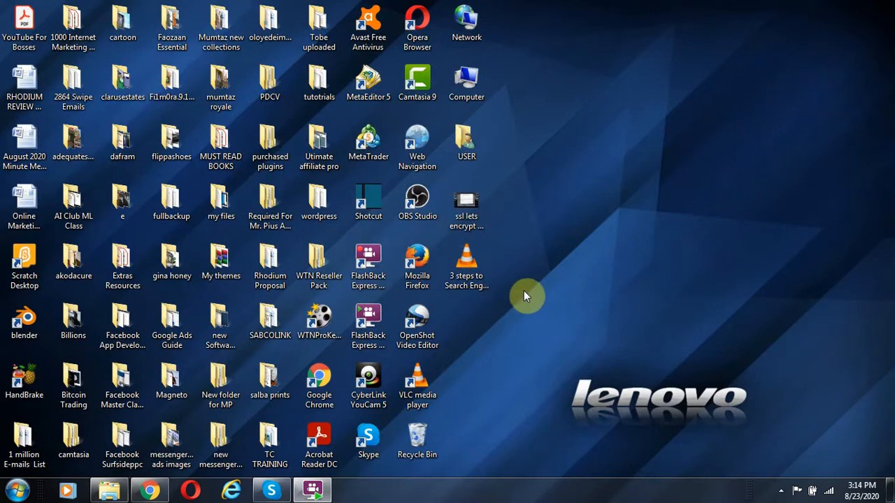
{"action": "mouse_move", "coordinate": [456, 492]}
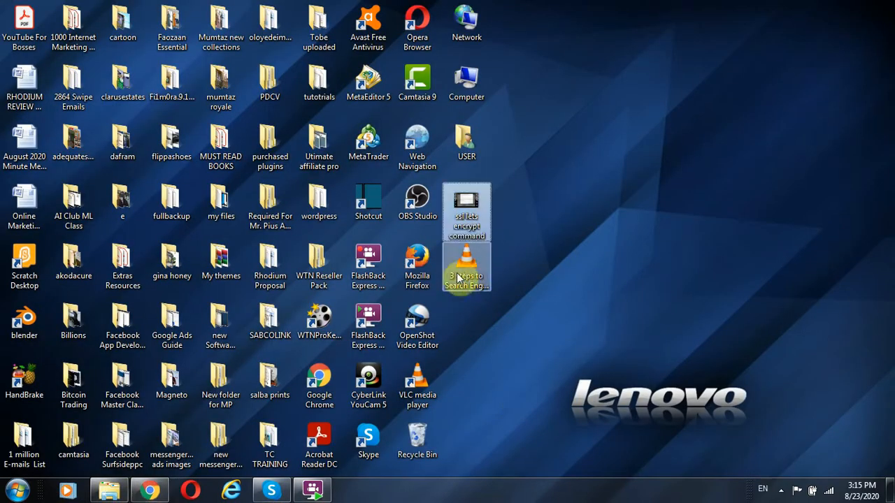
{"action": "mouse_move", "coordinate": [467, 272]}
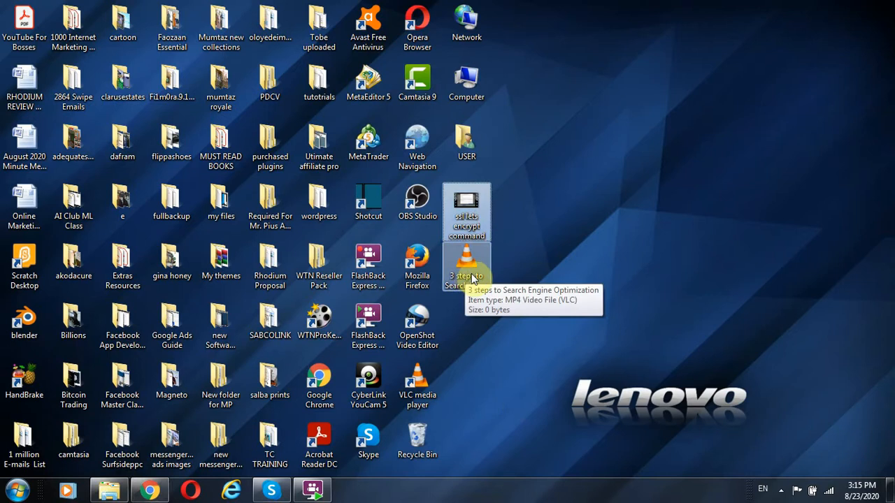
{"action": "mouse_move", "coordinate": [795, 249]}
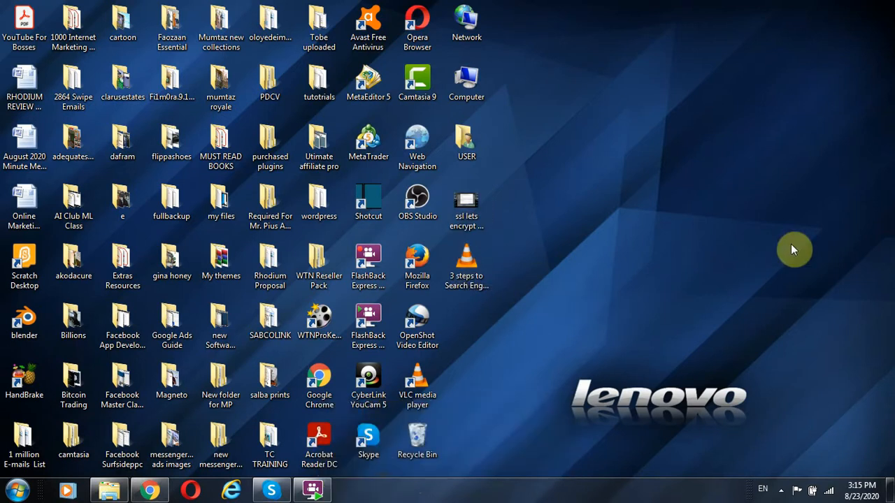
{"action": "mouse_move", "coordinate": [238, 481]}
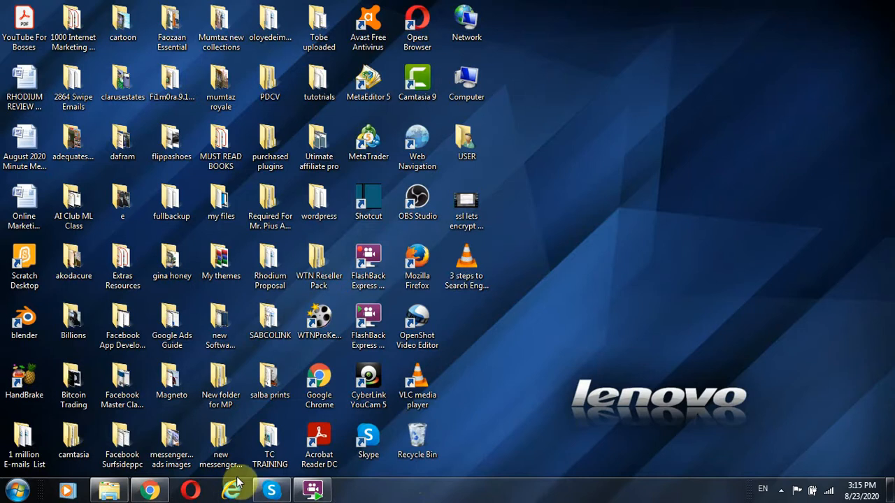
{"action": "mouse_move", "coordinate": [627, 87]}
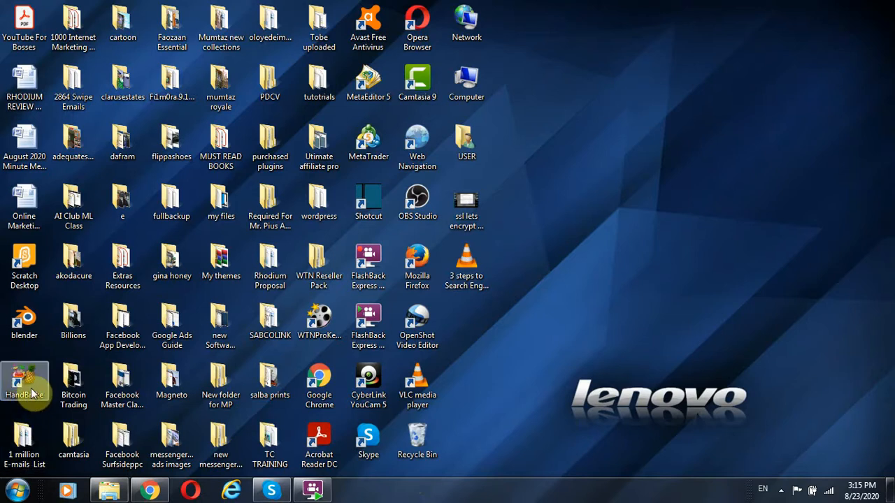
{"action": "mouse_move", "coordinate": [25, 385]}
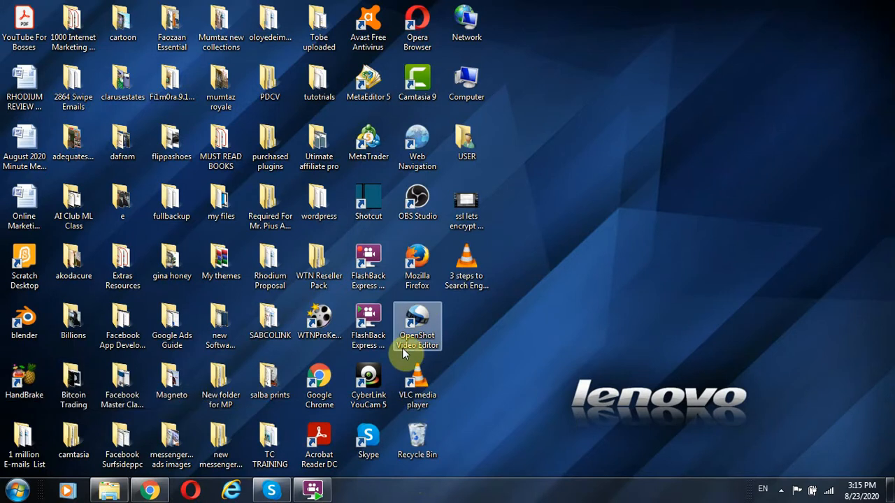
{"action": "mouse_move", "coordinate": [417, 79]}
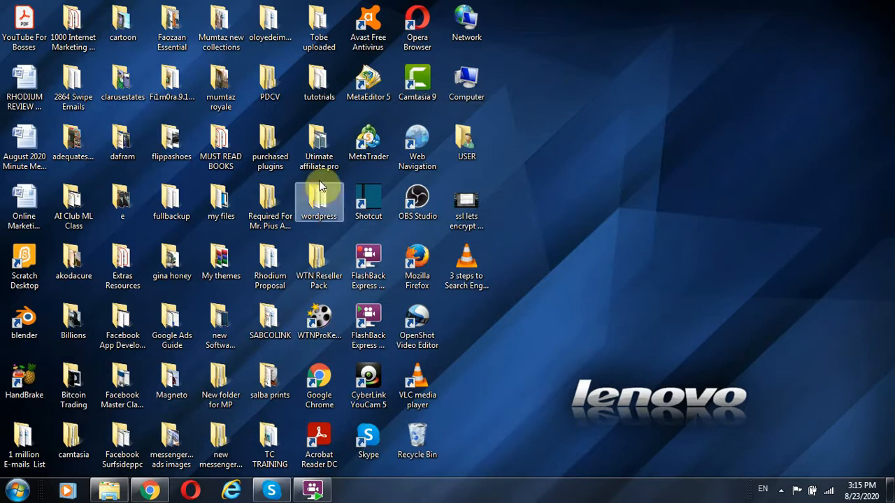
{"action": "mouse_move", "coordinate": [746, 154]}
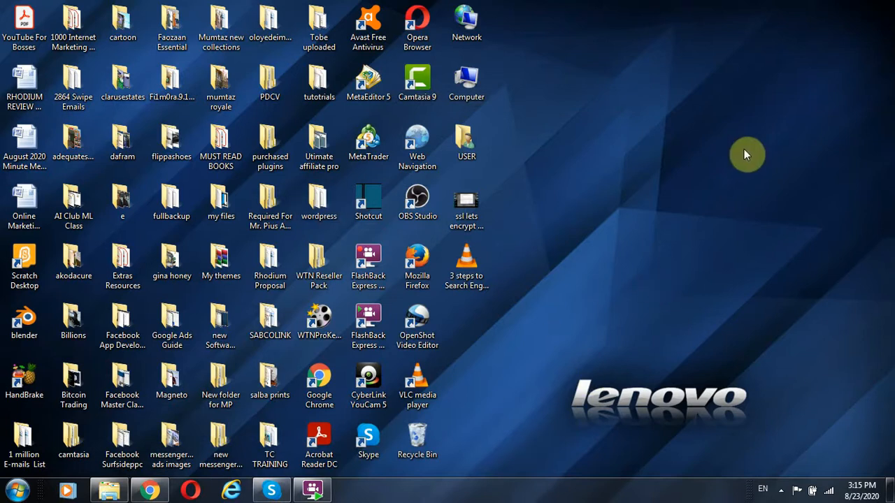
{"action": "mouse_move", "coordinate": [462, 477]}
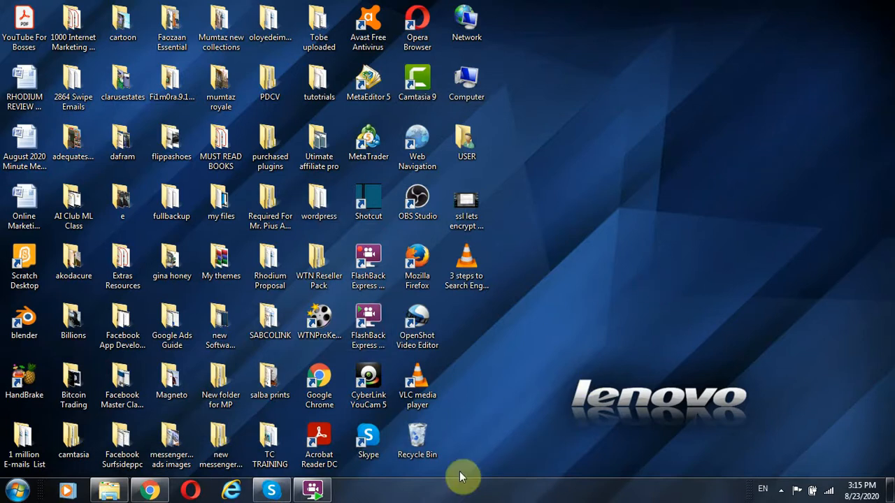
{"action": "mouse_move", "coordinate": [252, 282]}
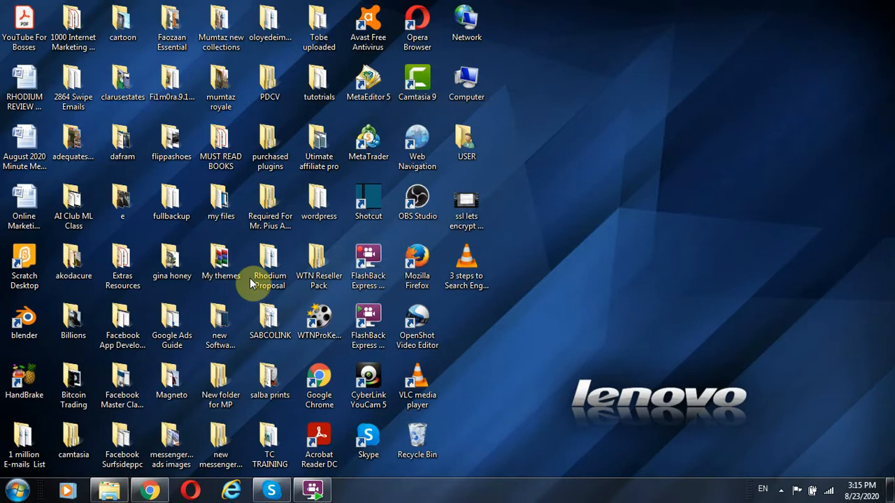
{"action": "mouse_move", "coordinate": [520, 249]}
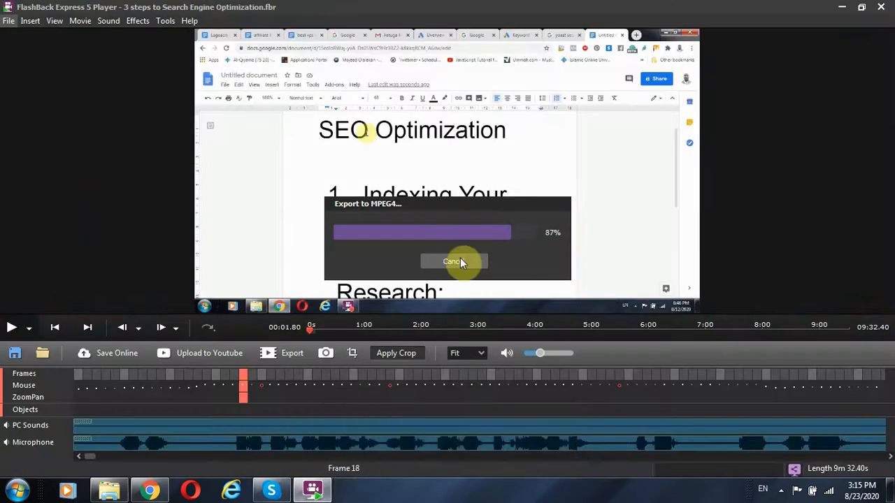
{"action": "mouse_move", "coordinate": [549, 262]}
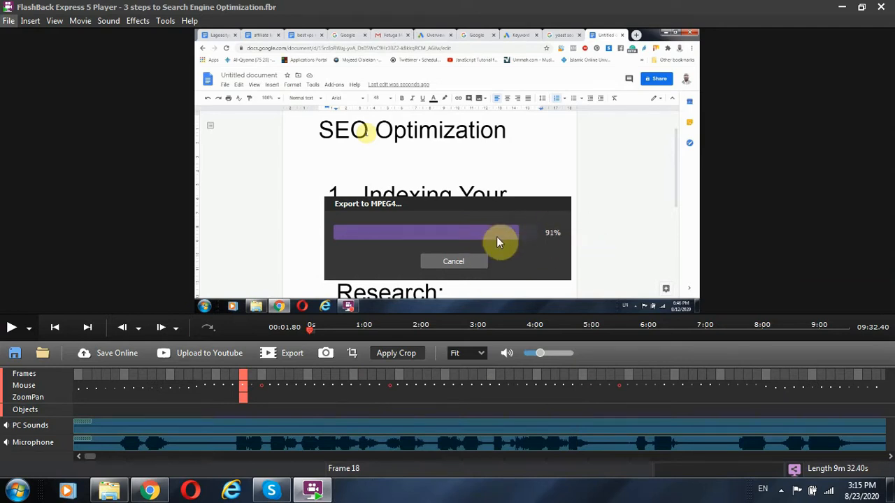
{"action": "mouse_move", "coordinate": [587, 249]}
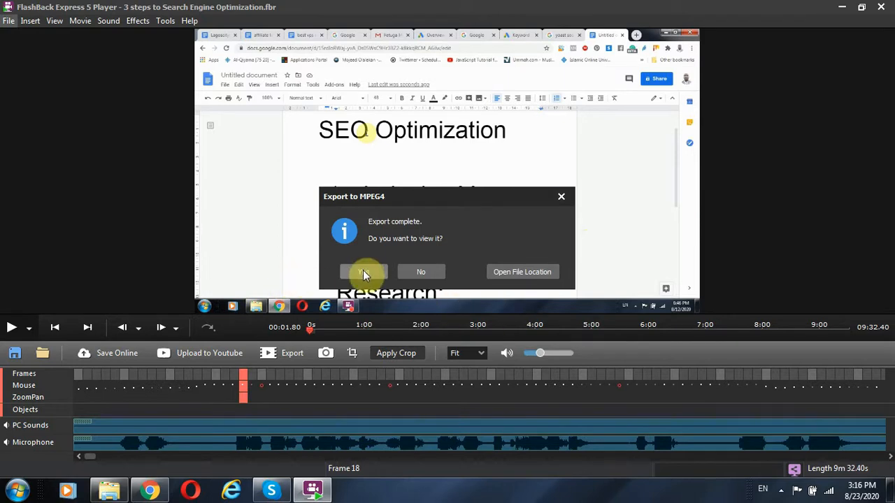
{"action": "mouse_move", "coordinate": [436, 271]}
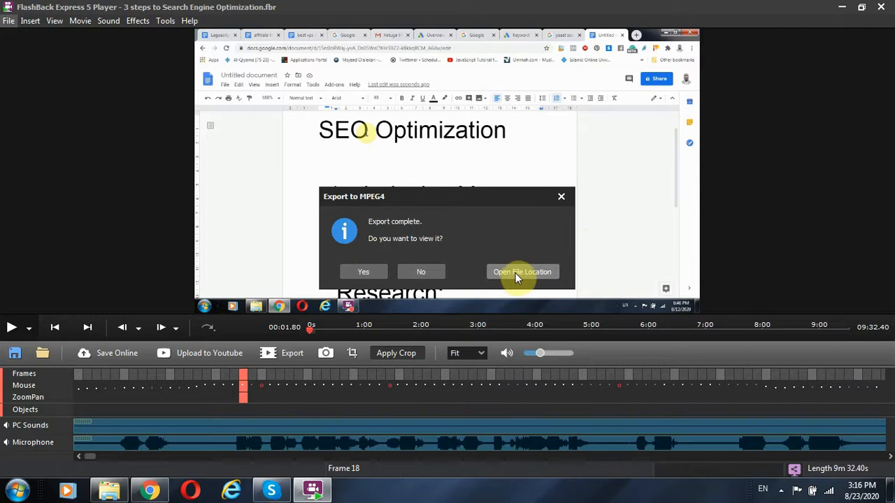
{"action": "mouse_move", "coordinate": [557, 283]}
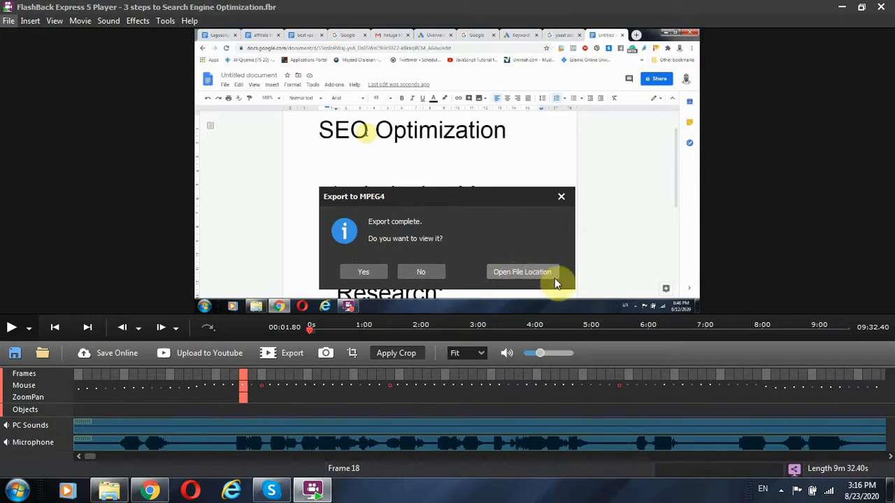
{"action": "left_click", "coordinate": [523, 271]}
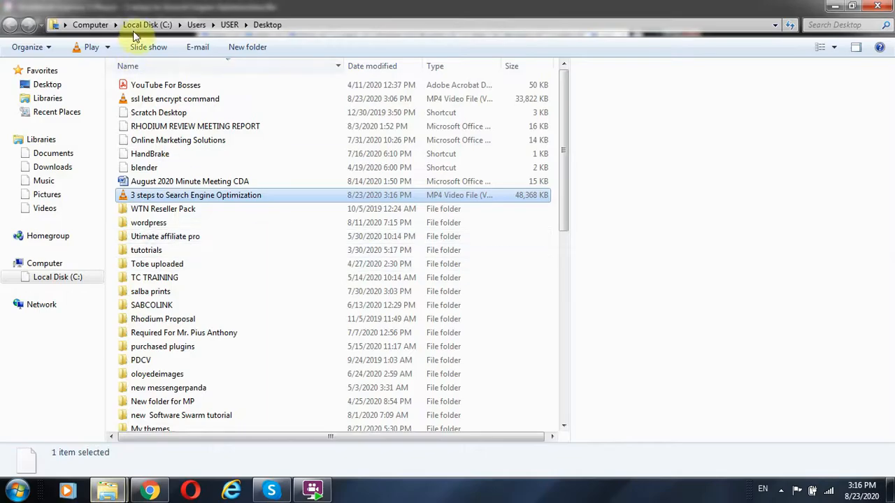
{"action": "left_click", "coordinate": [195, 196]}
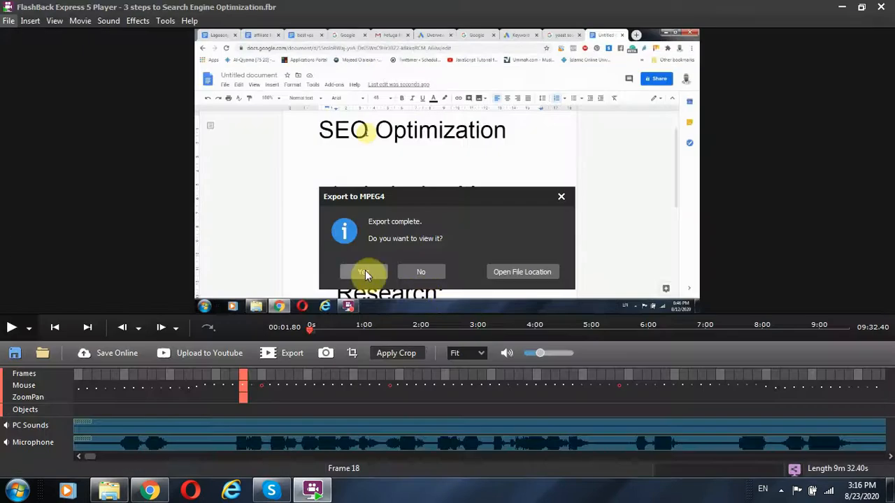
Confirm Yes to play the exported MP4 in VLC and seek ahead to the keyword planner part.
{"action": "left_click", "coordinate": [364, 271]}
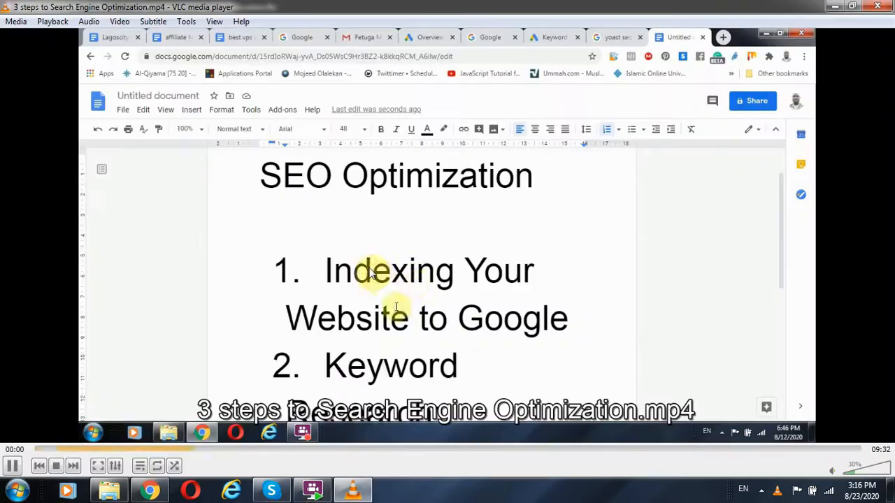
{"action": "mouse_move", "coordinate": [324, 177]}
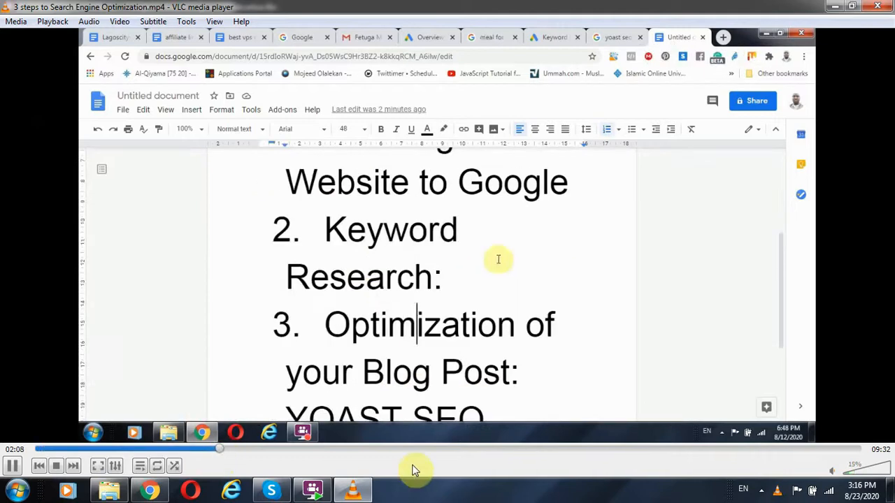
{"action": "left_click", "coordinate": [428, 36]}
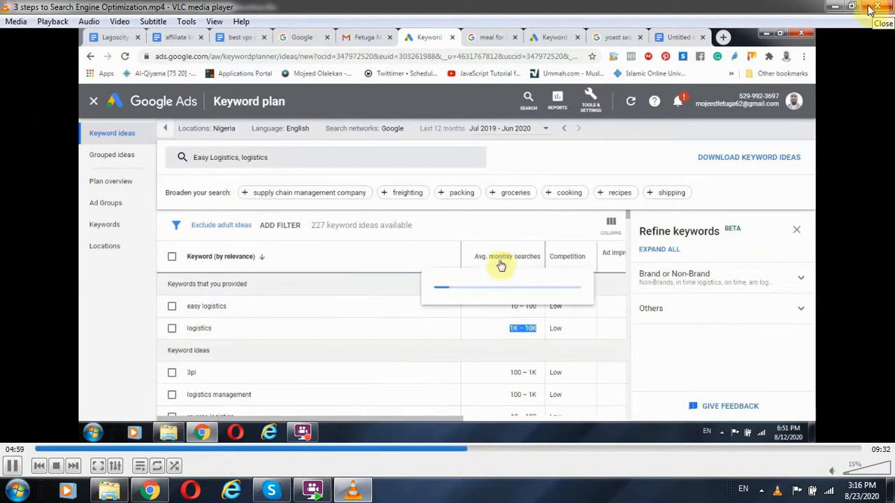
{"action": "left_click", "coordinate": [796, 229]}
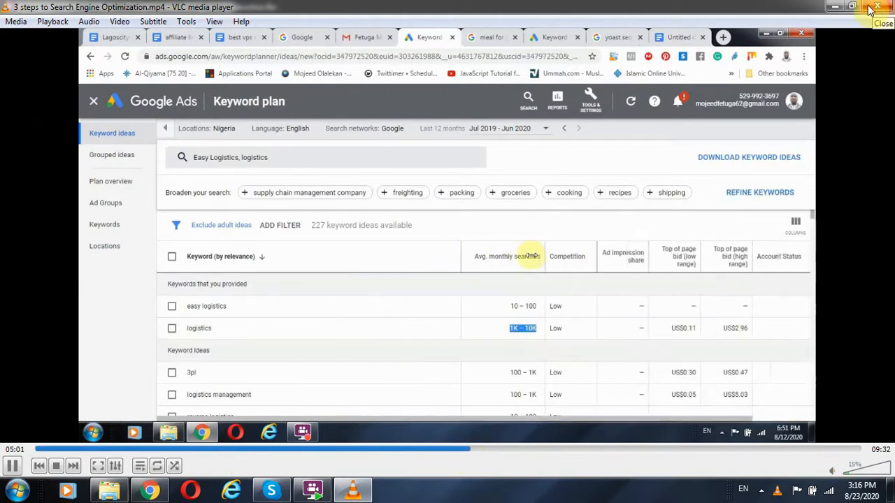
{"action": "mouse_move", "coordinate": [503, 260]}
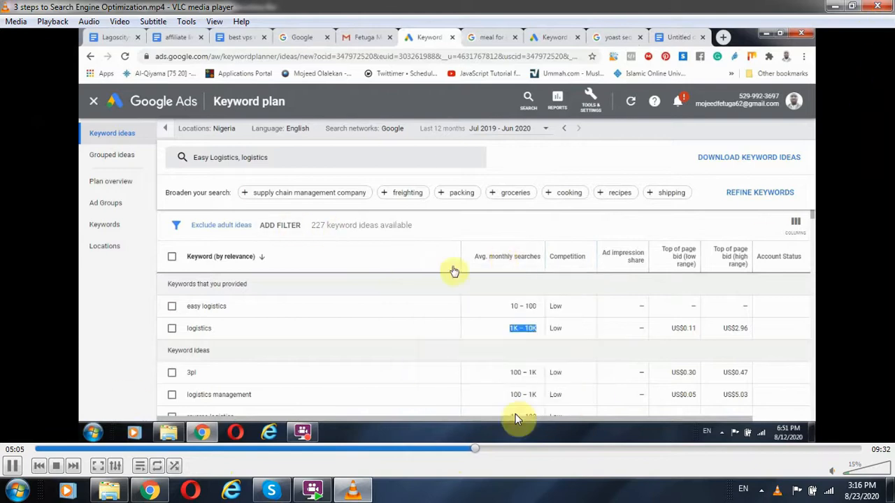
{"action": "scroll", "scroll_direction": "down", "scroll_amount": 3}
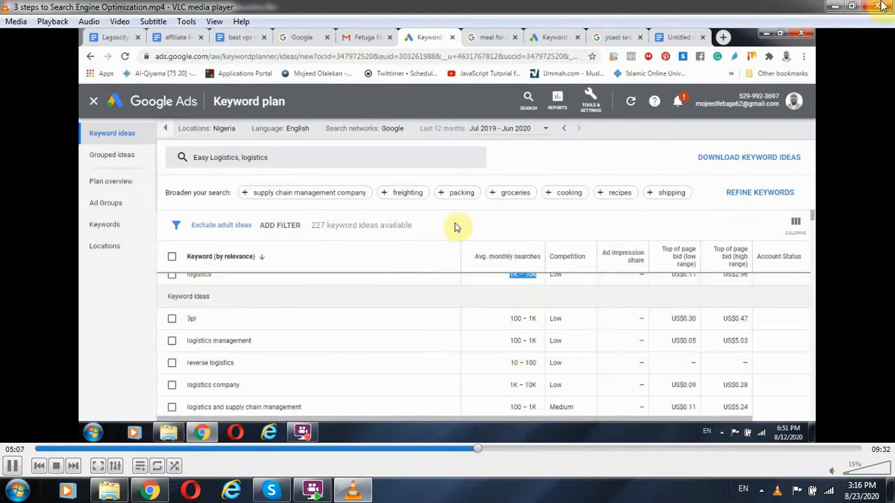